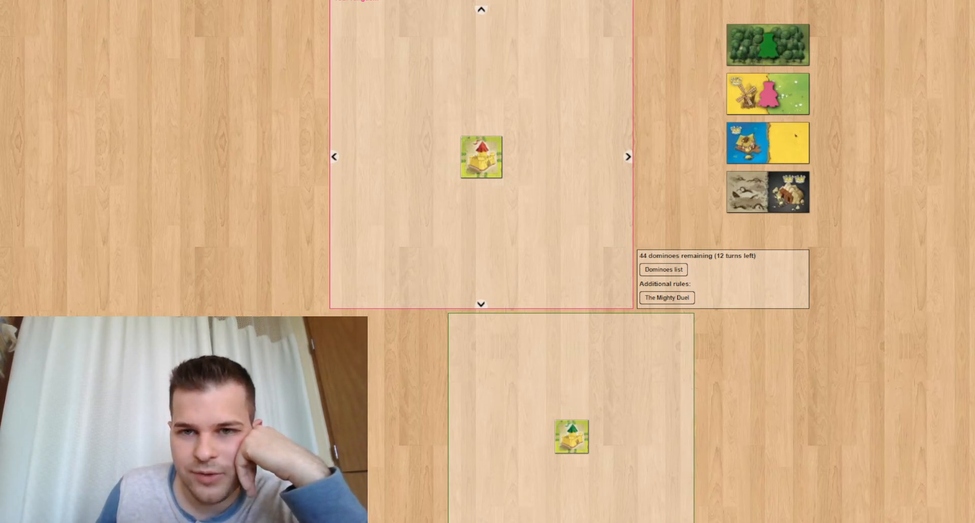
Step the replay through the first draw and placements to 36 dominoes remaining
{"action": "left_click", "coordinate": [786, 142]}
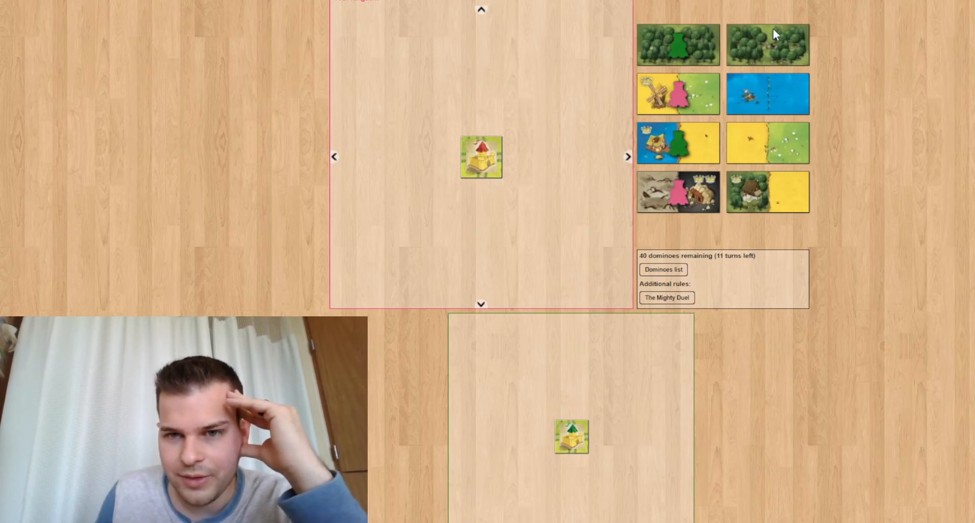
{"action": "mouse_move", "coordinate": [749, 156]}
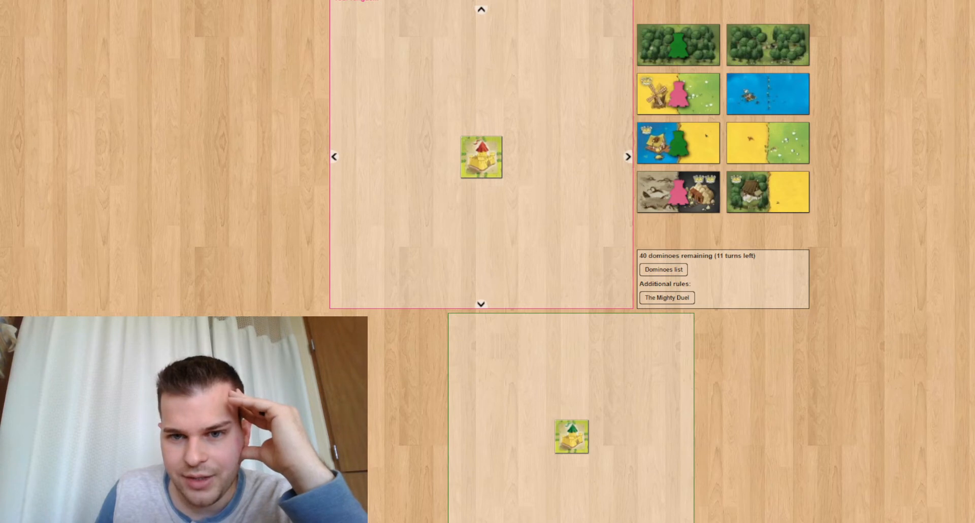
{"action": "mouse_move", "coordinate": [764, 194]}
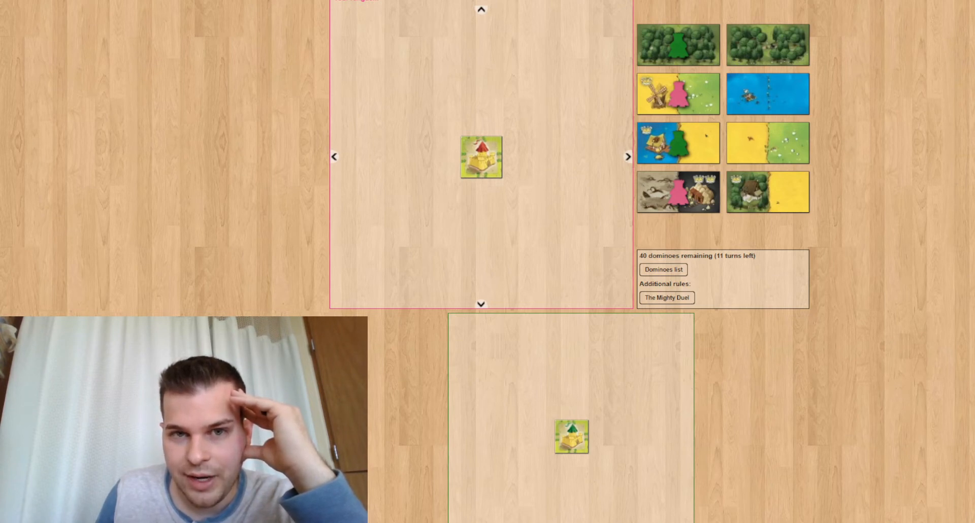
{"action": "left_click", "coordinate": [677, 43]}
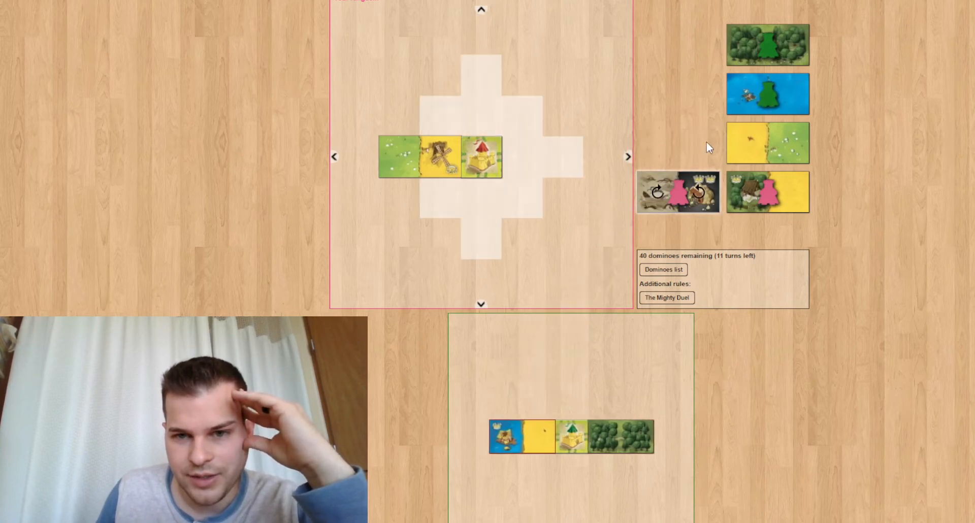
{"action": "mouse_move", "coordinate": [600, 314]}
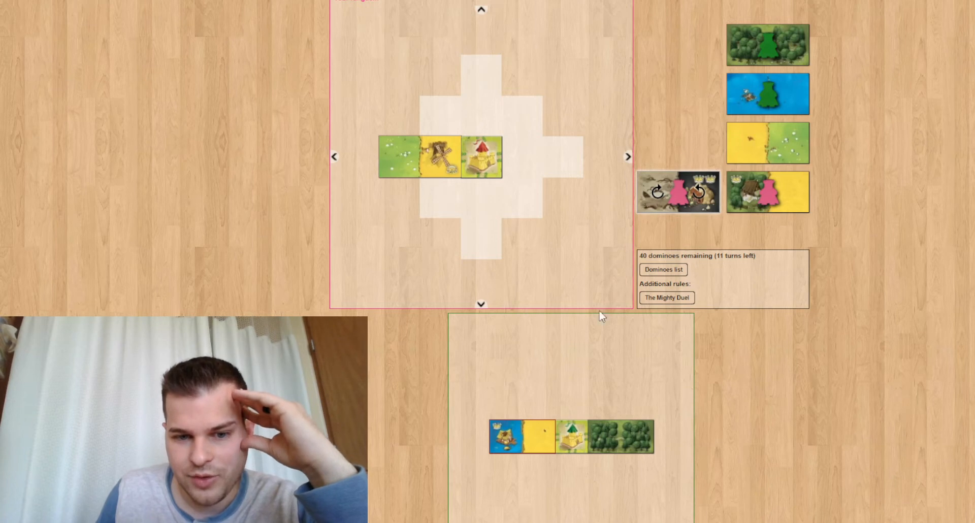
{"action": "mouse_move", "coordinate": [765, 97]}
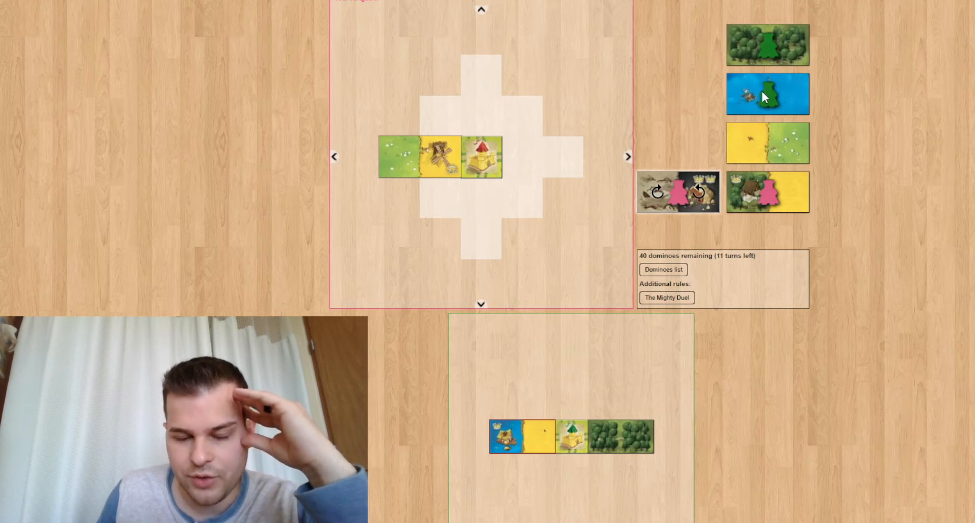
{"action": "mouse_move", "coordinate": [752, 97]}
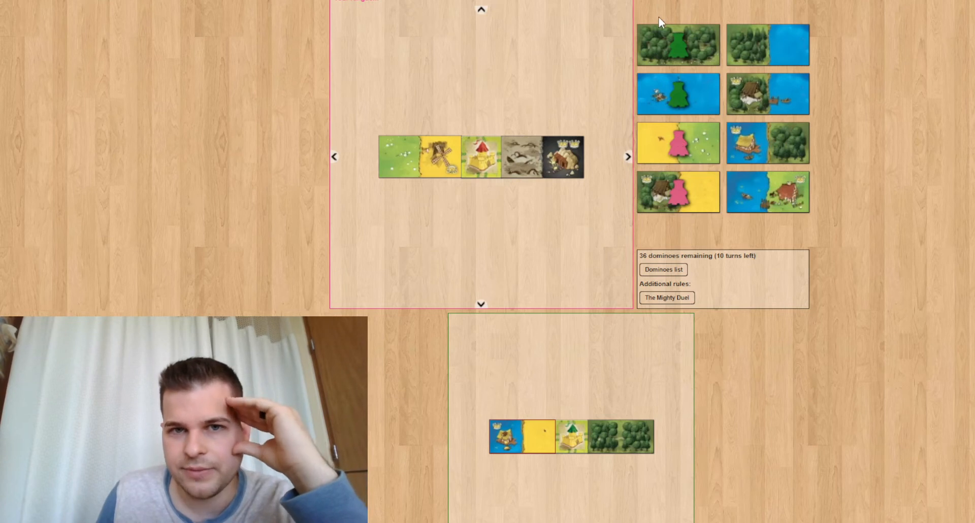
{"action": "mouse_move", "coordinate": [719, 41]}
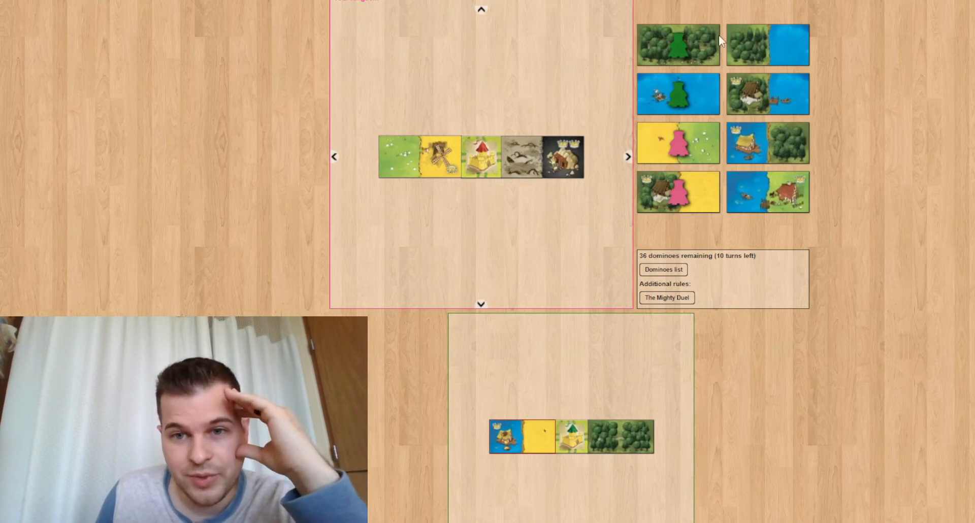
{"action": "mouse_move", "coordinate": [683, 43]}
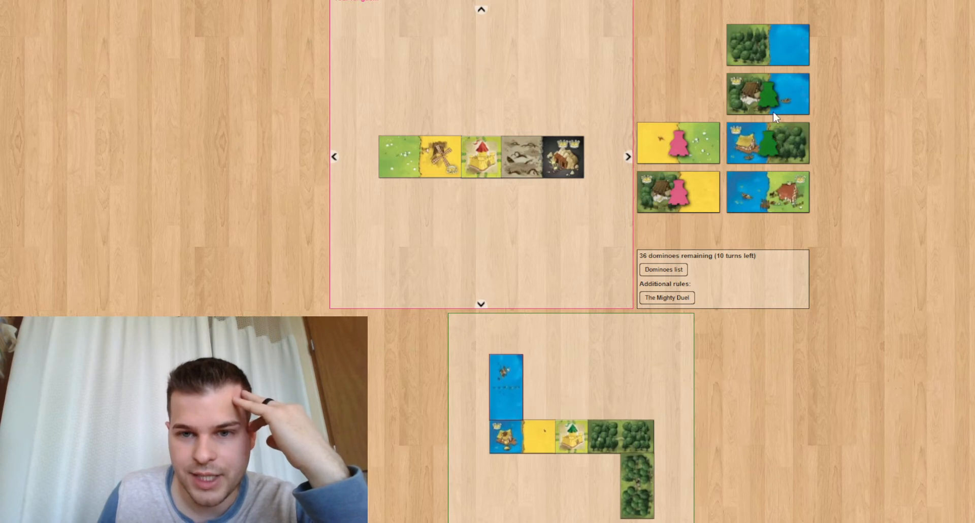
Step the replay through two rounds of picks and placements to 28 dominoes remaining
{"action": "left_click", "coordinate": [677, 143]}
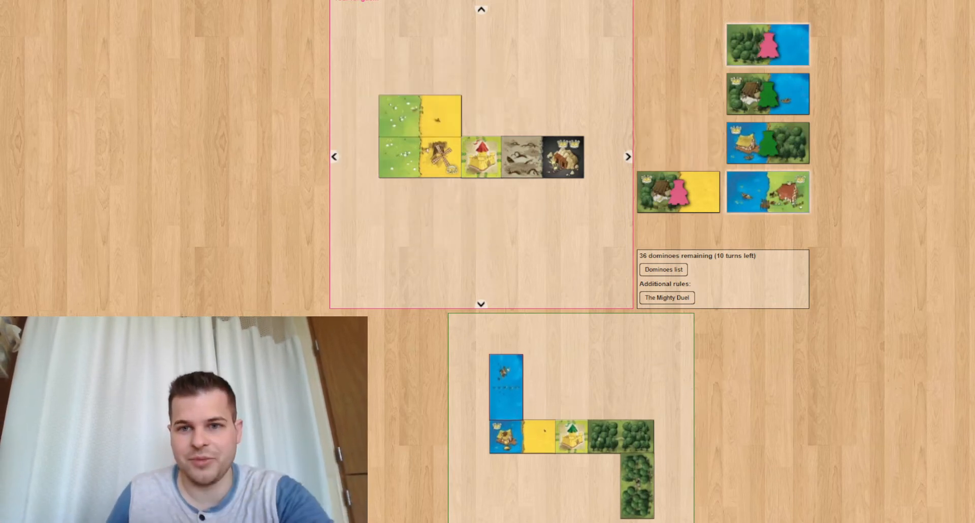
{"action": "left_click", "coordinate": [677, 191]}
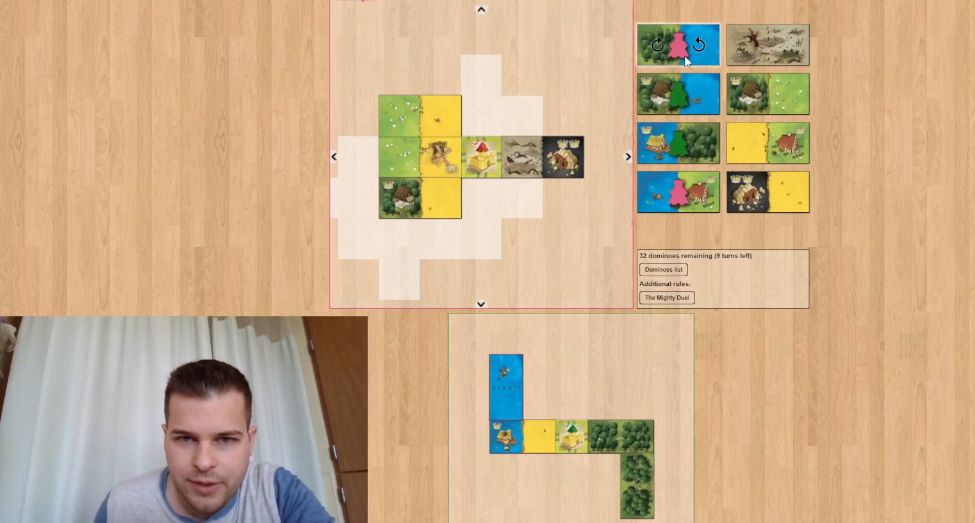
{"action": "mouse_move", "coordinate": [696, 194]}
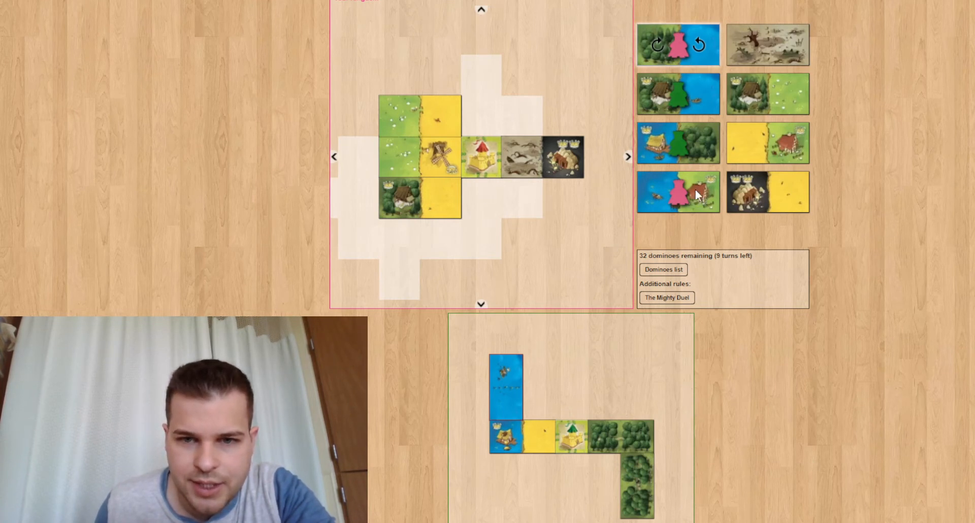
{"action": "mouse_move", "coordinate": [711, 192]}
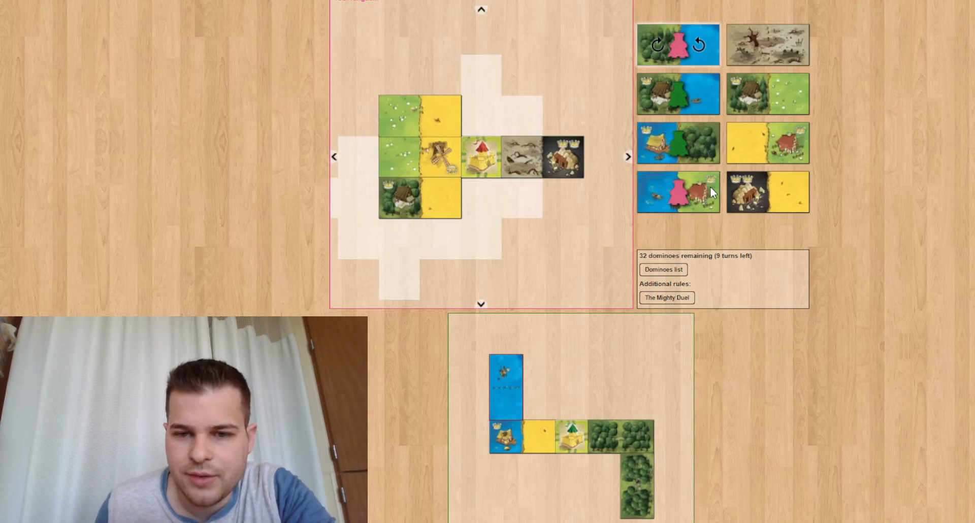
{"action": "mouse_move", "coordinate": [409, 85]}
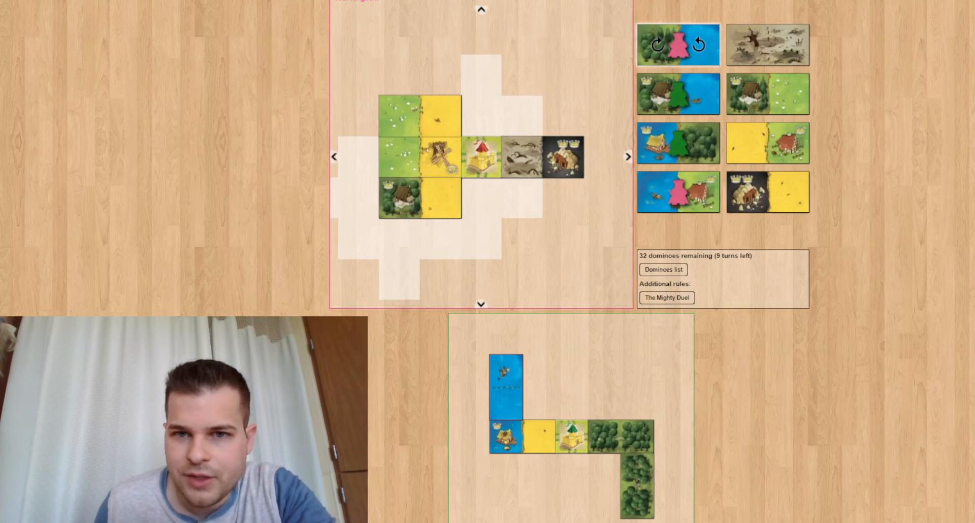
{"action": "mouse_move", "coordinate": [758, 199]}
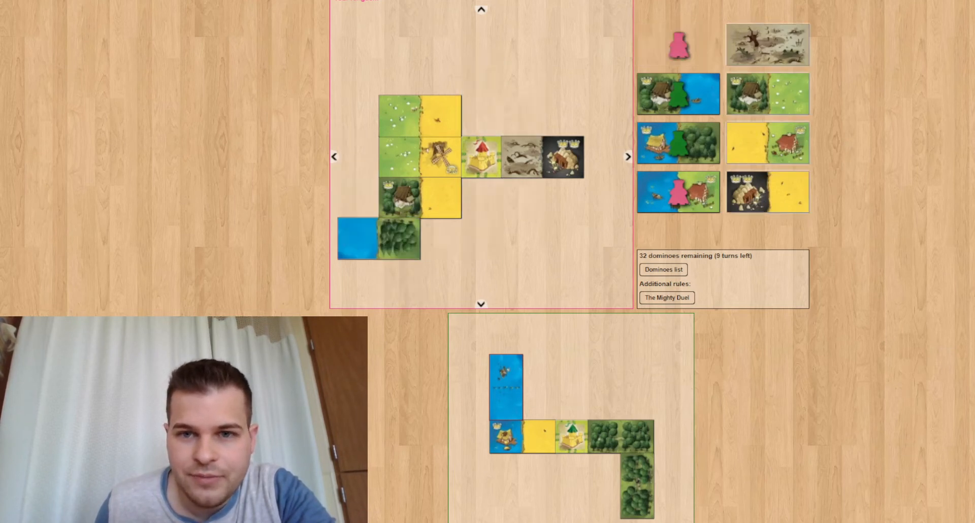
{"action": "left_click", "coordinate": [768, 93]}
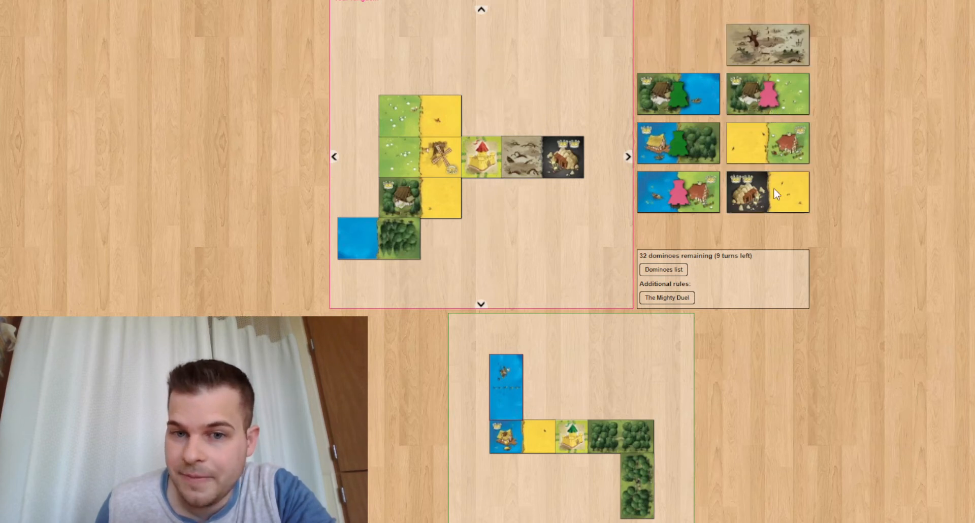
{"action": "mouse_move", "coordinate": [565, 115]}
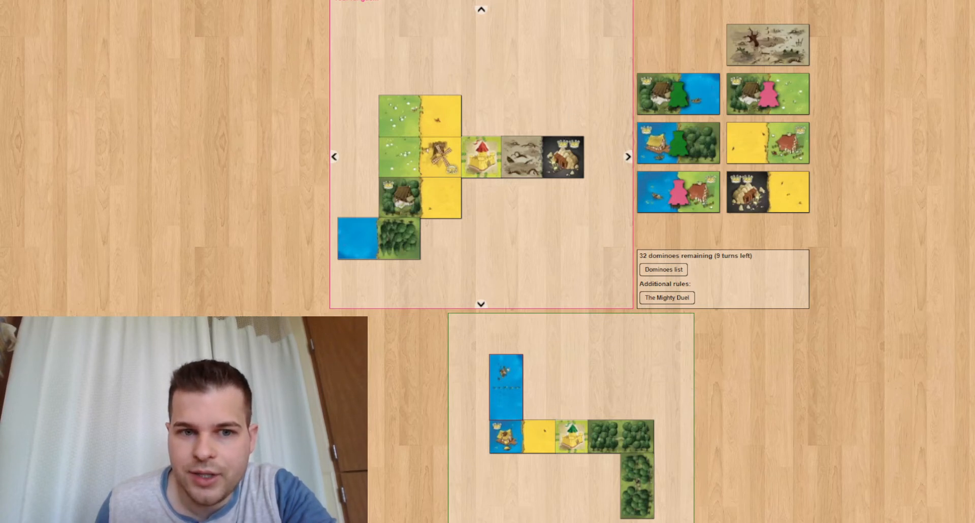
{"action": "mouse_move", "coordinate": [769, 199]}
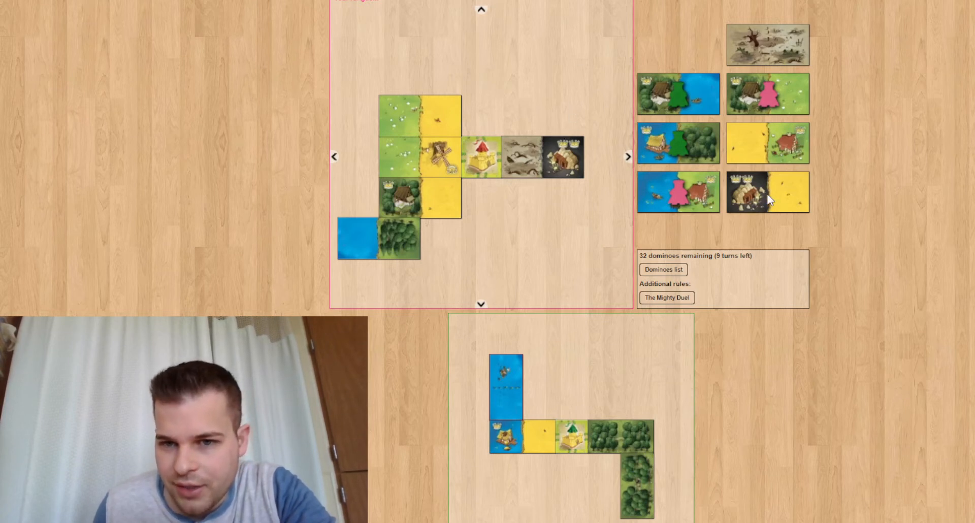
{"action": "mouse_move", "coordinate": [771, 103]}
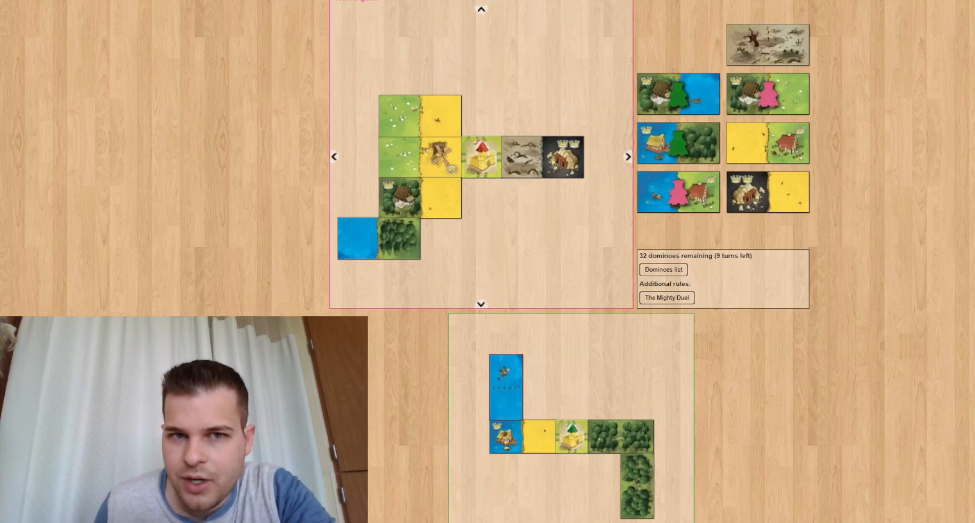
{"action": "mouse_move", "coordinate": [699, 148]}
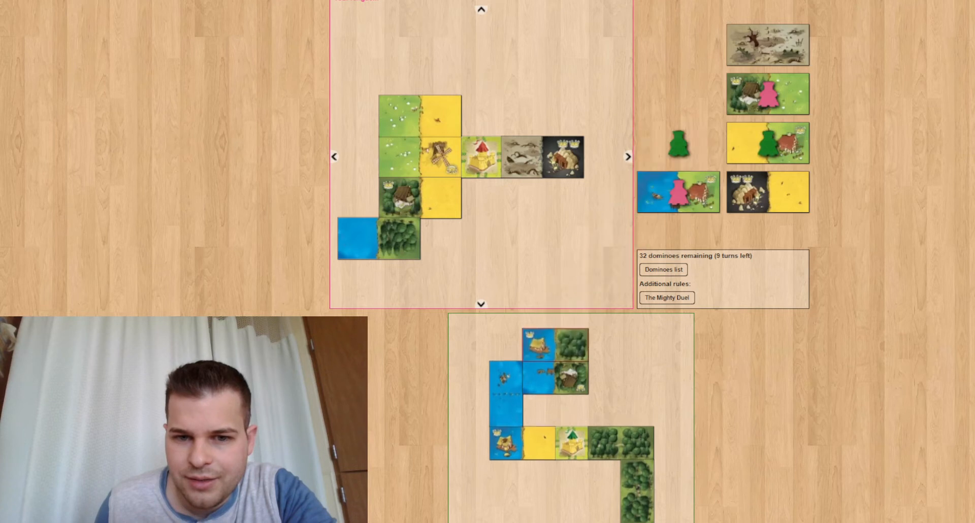
{"action": "left_click", "coordinate": [677, 192]}
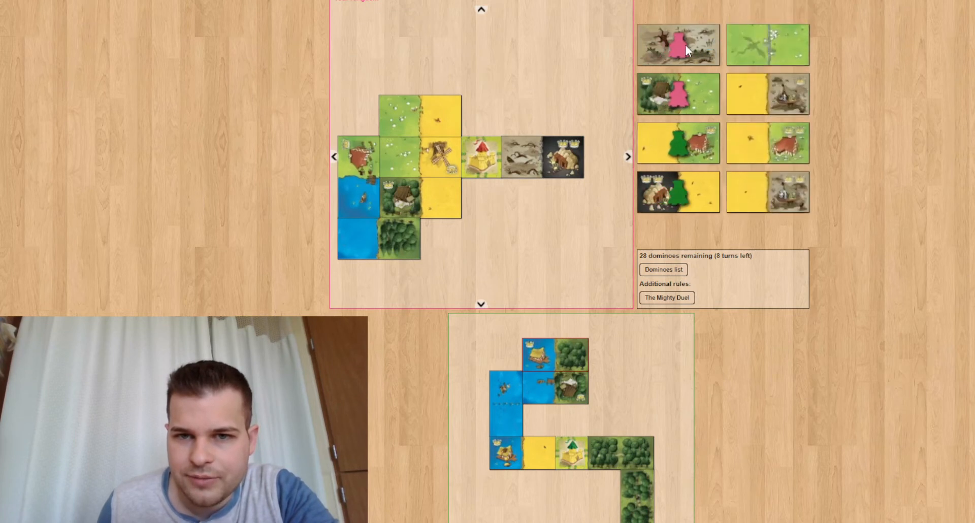
Step the replay forward so green places the grass domino, reaching 24 dominoes remaining
{"action": "left_click", "coordinate": [677, 43]}
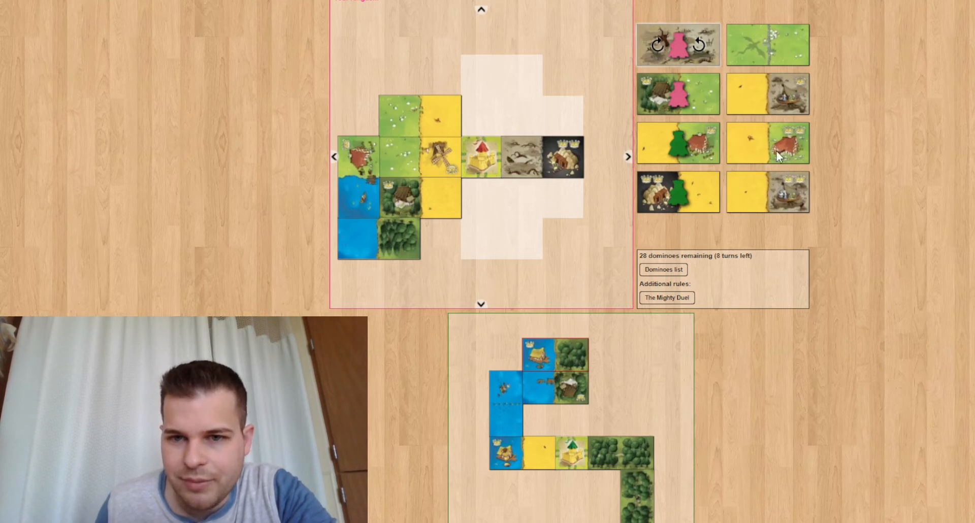
{"action": "mouse_move", "coordinate": [786, 198]}
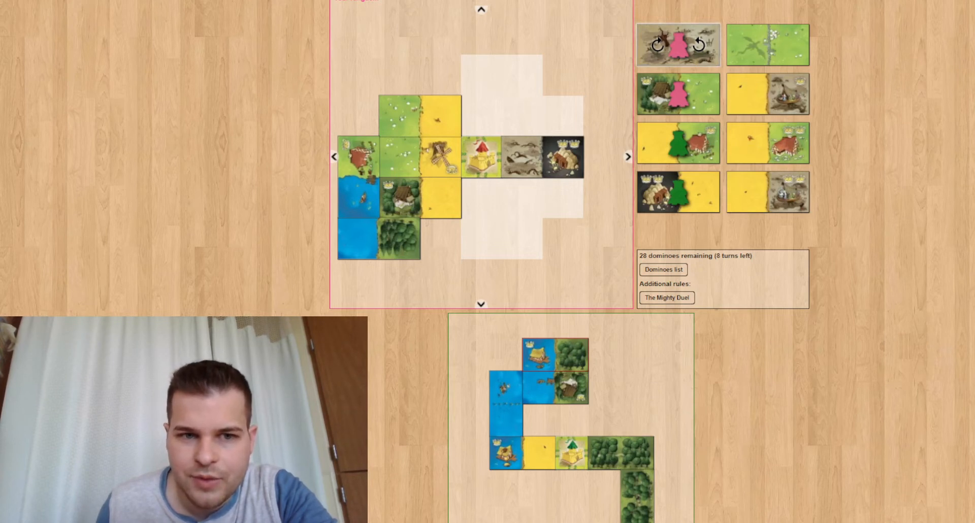
{"action": "left_click", "coordinate": [504, 199]}
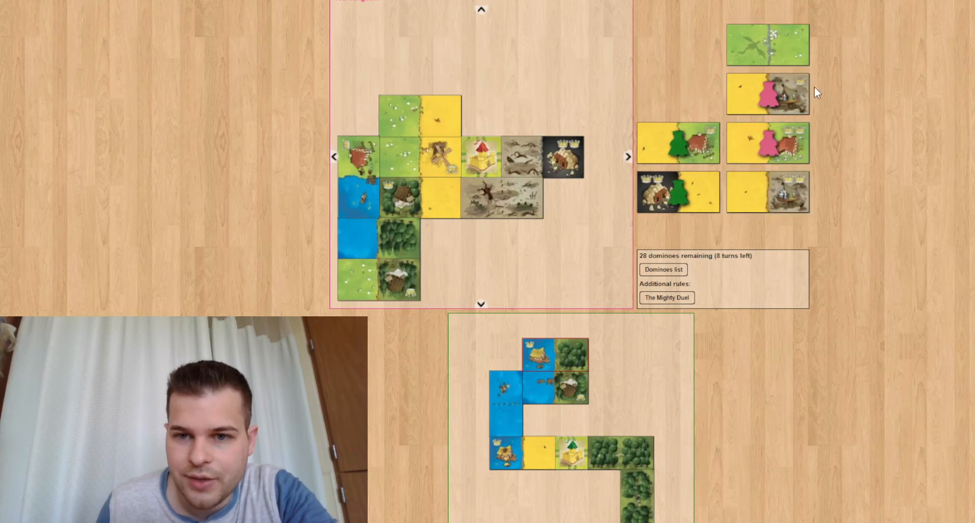
{"action": "mouse_move", "coordinate": [799, 104]}
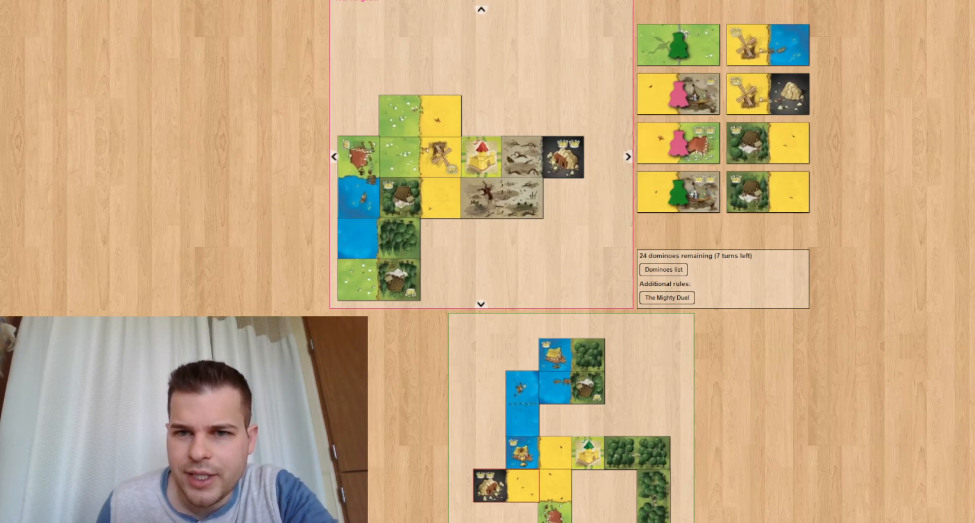
{"action": "mouse_move", "coordinate": [771, 215]}
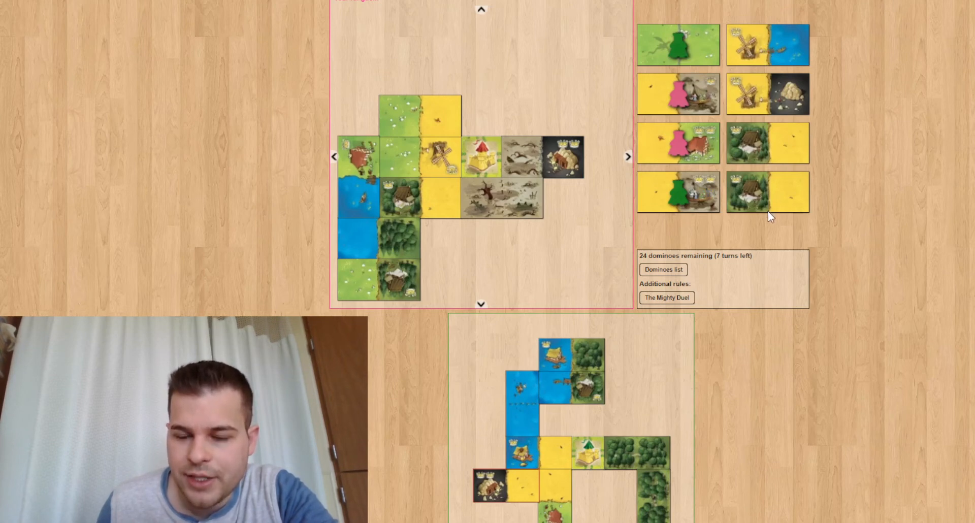
{"action": "mouse_move", "coordinate": [750, 73]}
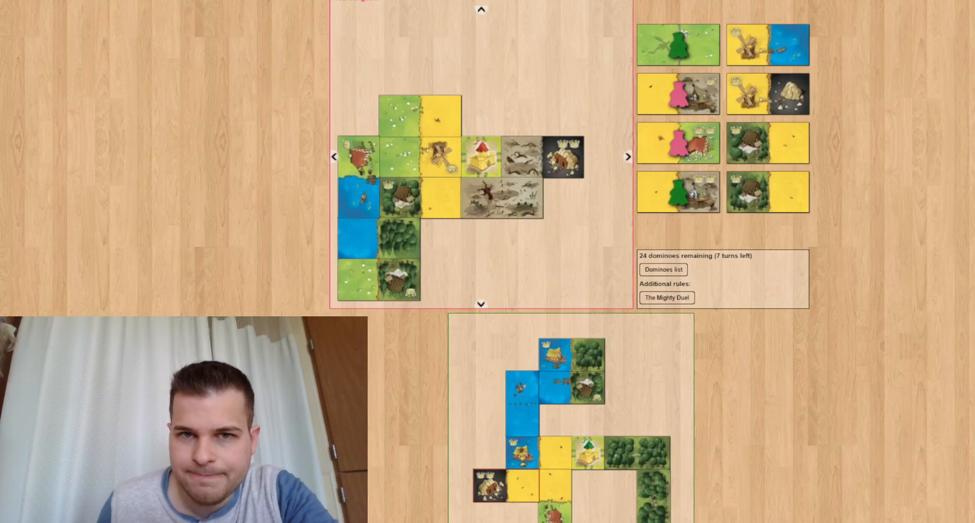
{"action": "left_click", "coordinate": [677, 44]}
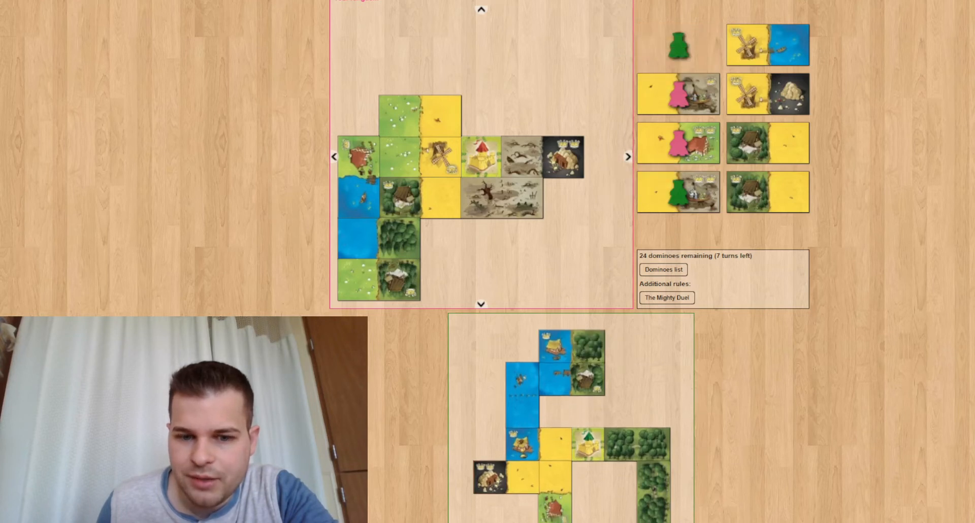
Scroll over the kingdoms and step the replay to pink claiming the grass domino
{"action": "scroll", "scroll_direction": "down", "scroll_amount": 3}
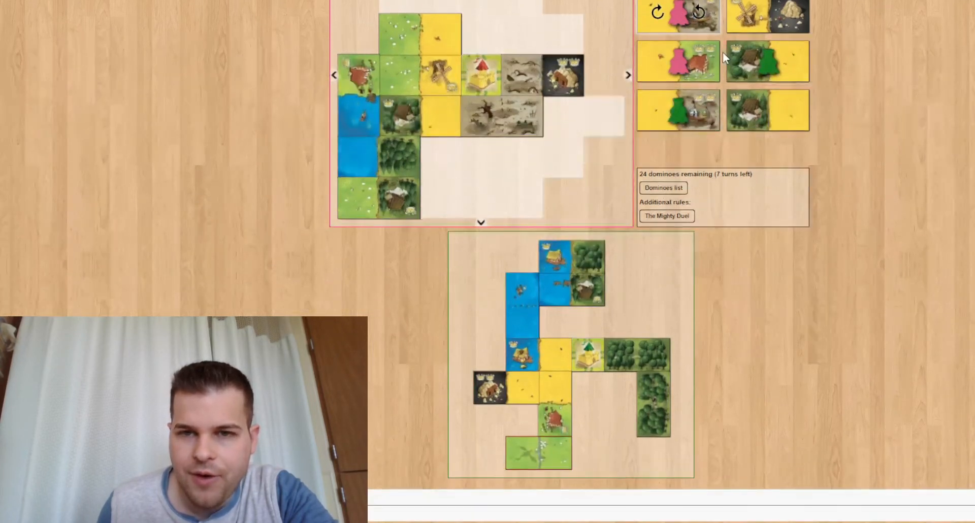
{"action": "scroll", "scroll_direction": "up", "scroll_amount": 3}
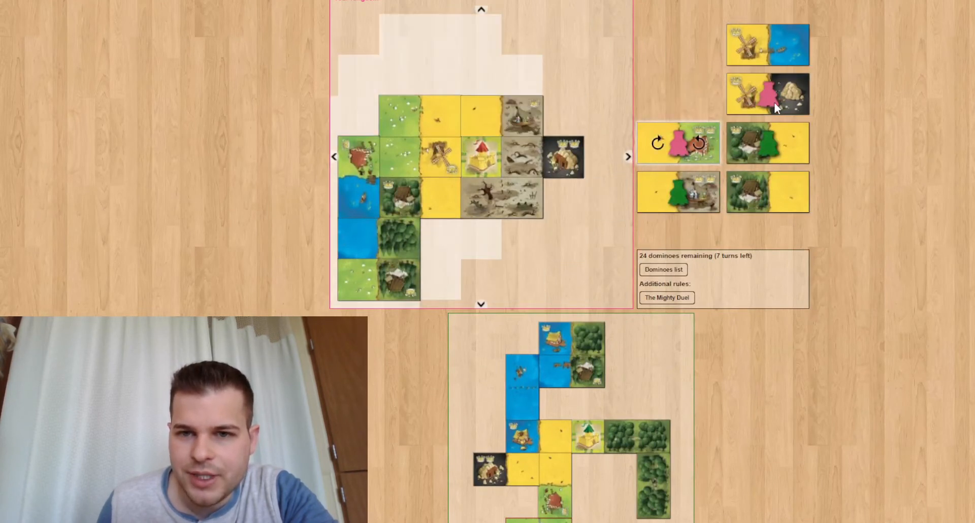
{"action": "mouse_move", "coordinate": [730, 193]}
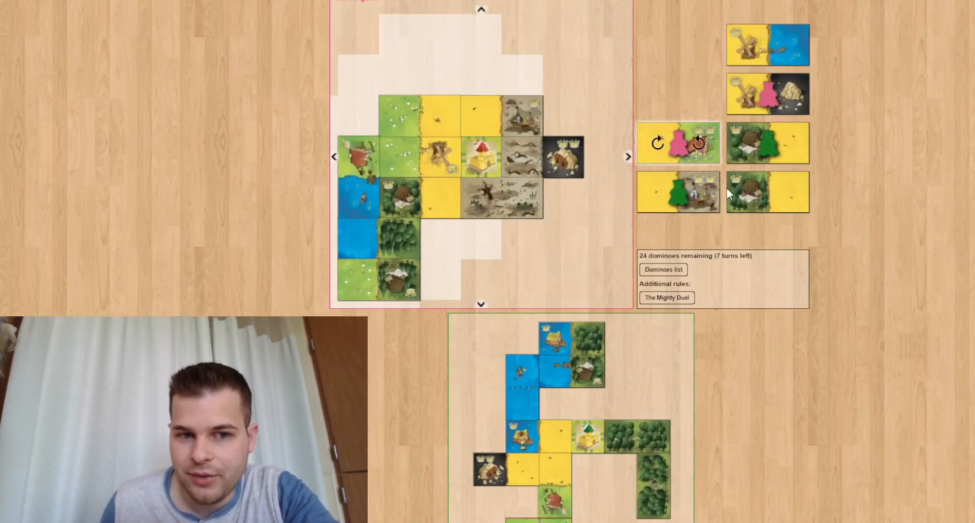
{"action": "scroll", "scroll_direction": "down", "scroll_amount": 3}
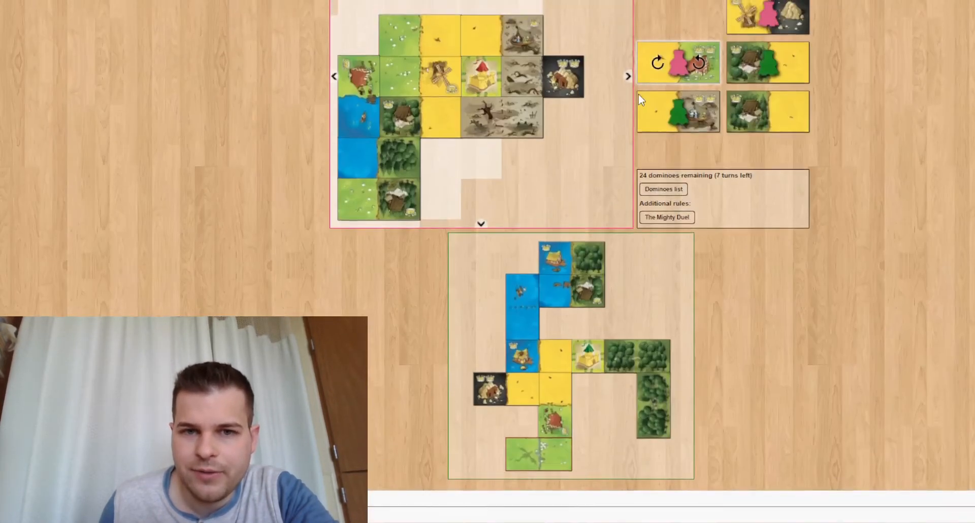
{"action": "scroll", "scroll_direction": "up", "scroll_amount": 3}
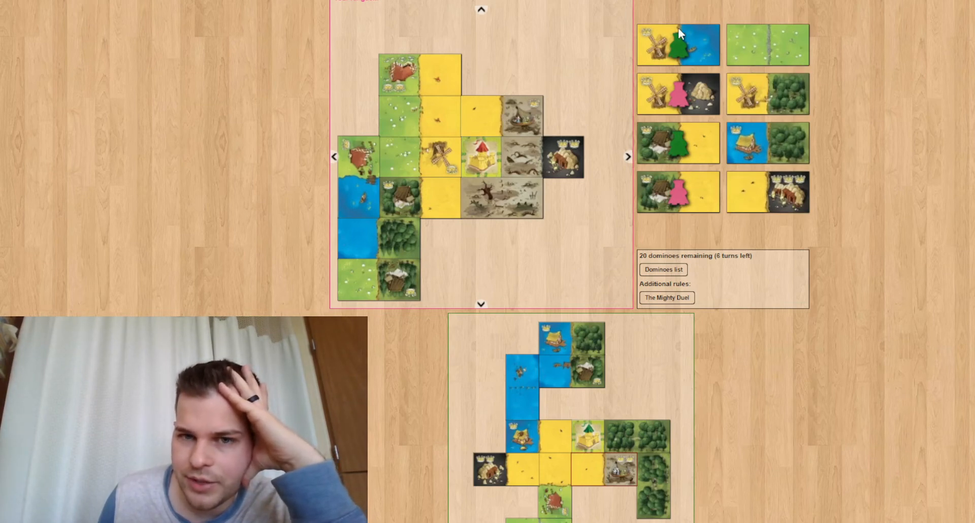
{"action": "mouse_move", "coordinate": [799, 184]}
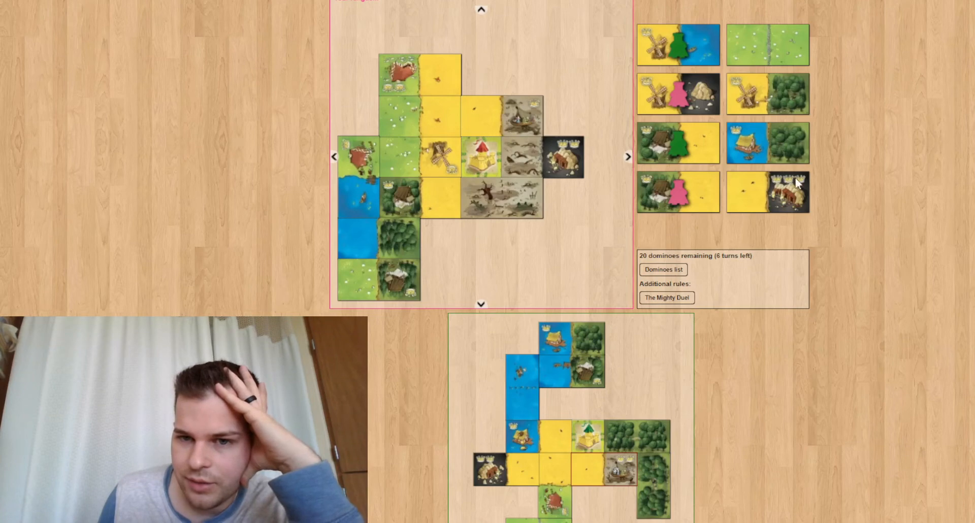
{"action": "mouse_move", "coordinate": [796, 198]}
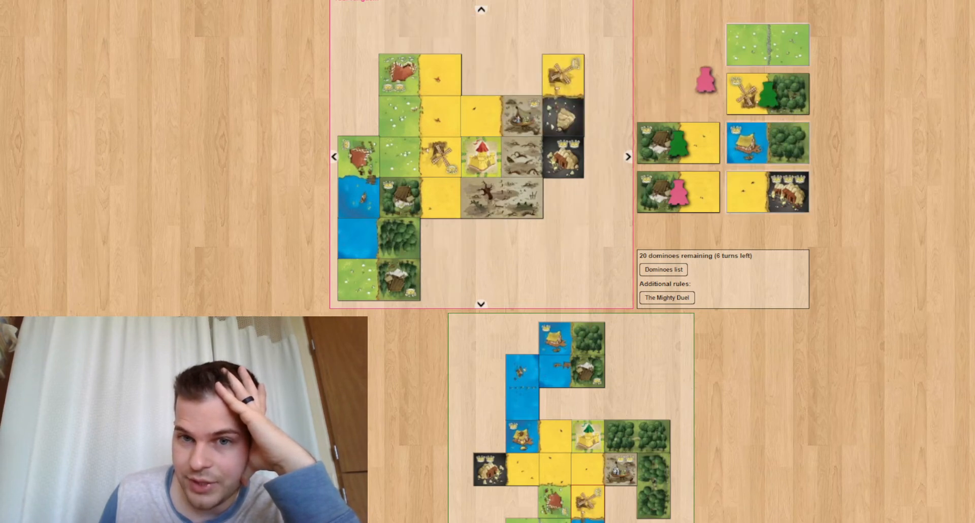
{"action": "left_click", "coordinate": [767, 43]}
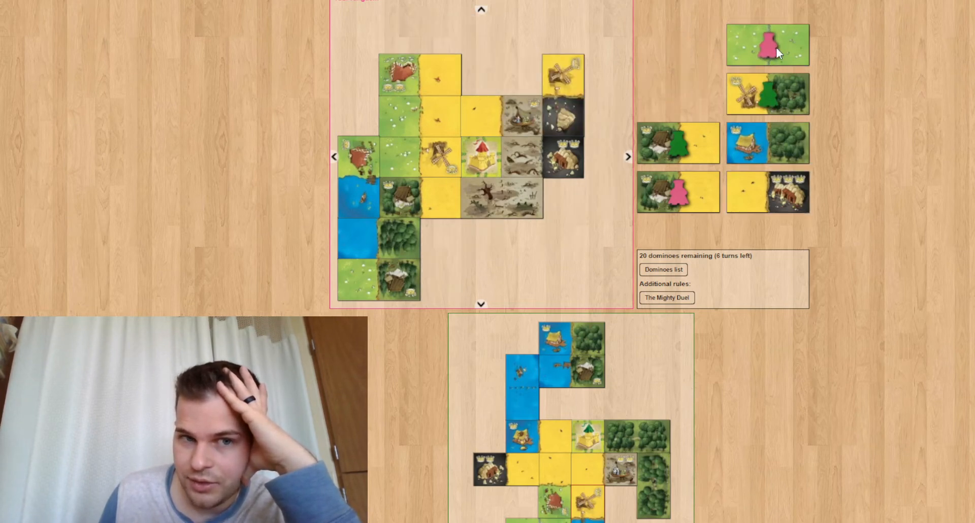
{"action": "mouse_move", "coordinate": [802, 56]}
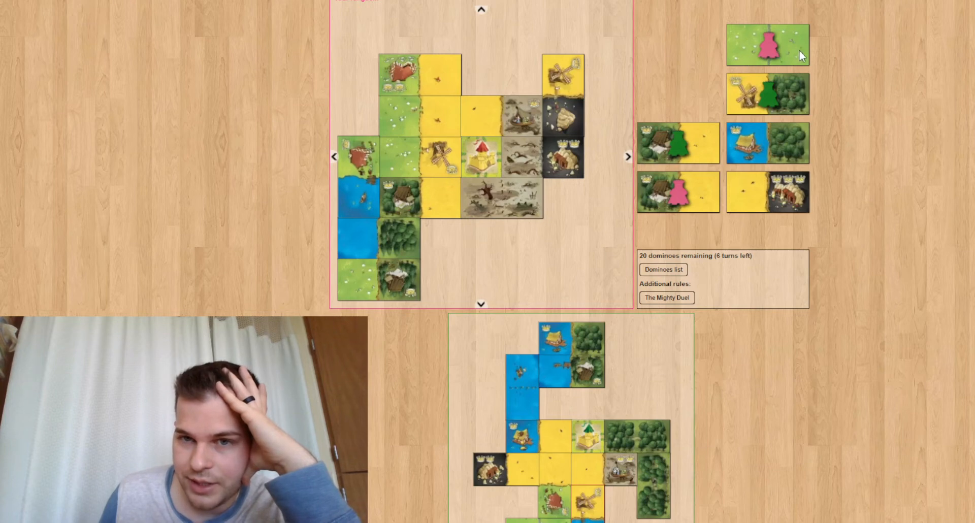
{"action": "mouse_move", "coordinate": [407, 87]}
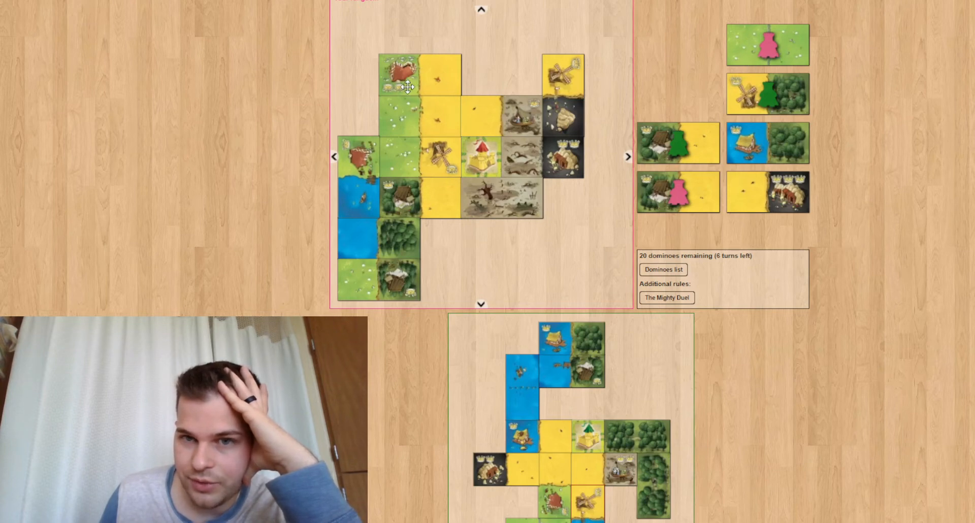
{"action": "mouse_move", "coordinate": [721, 45]}
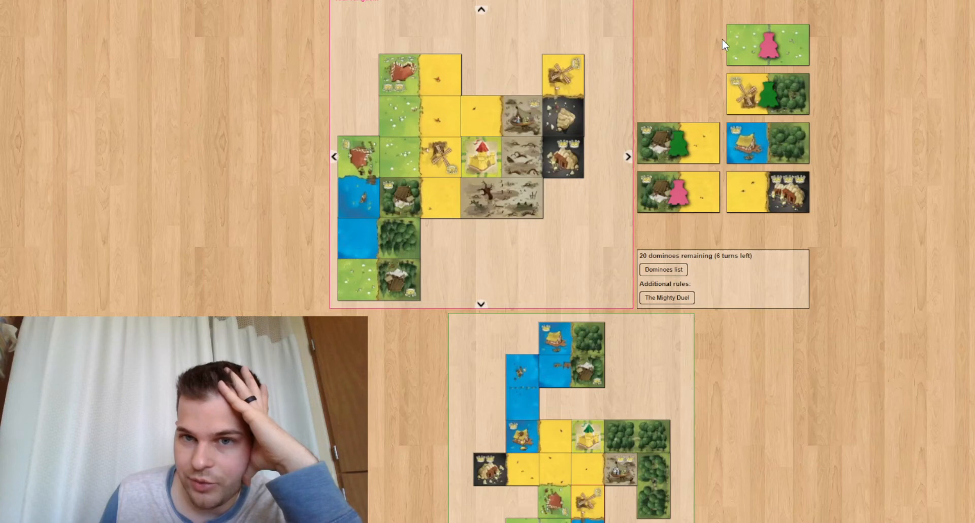
{"action": "mouse_move", "coordinate": [723, 45]}
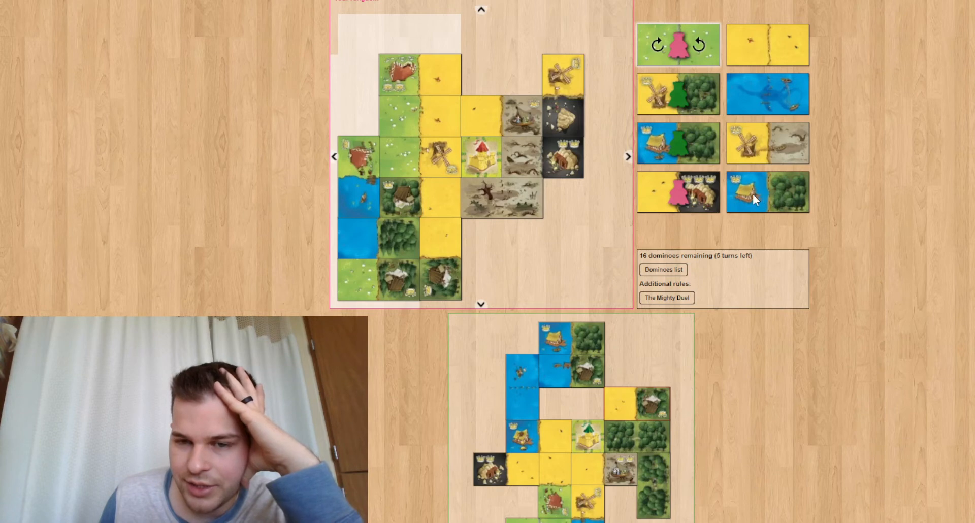
{"action": "mouse_move", "coordinate": [757, 191]}
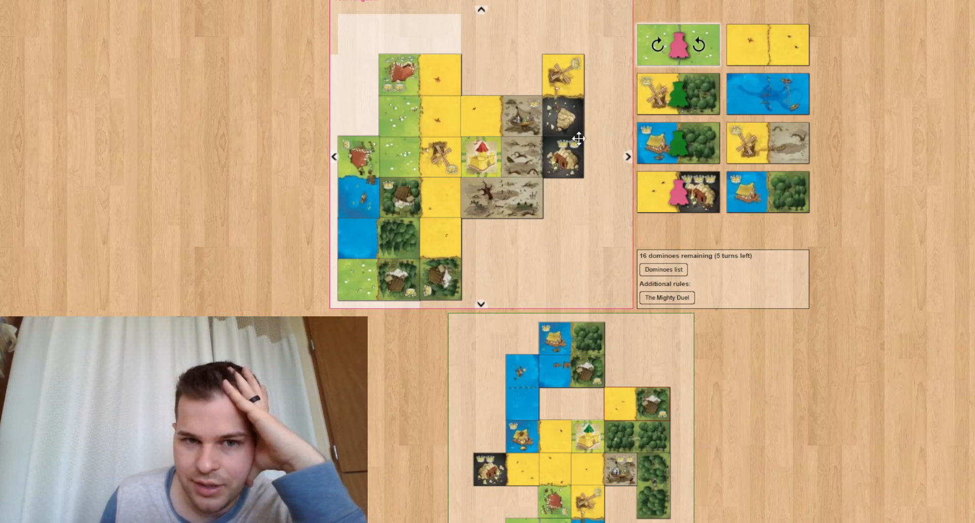
{"action": "mouse_move", "coordinate": [484, 95]}
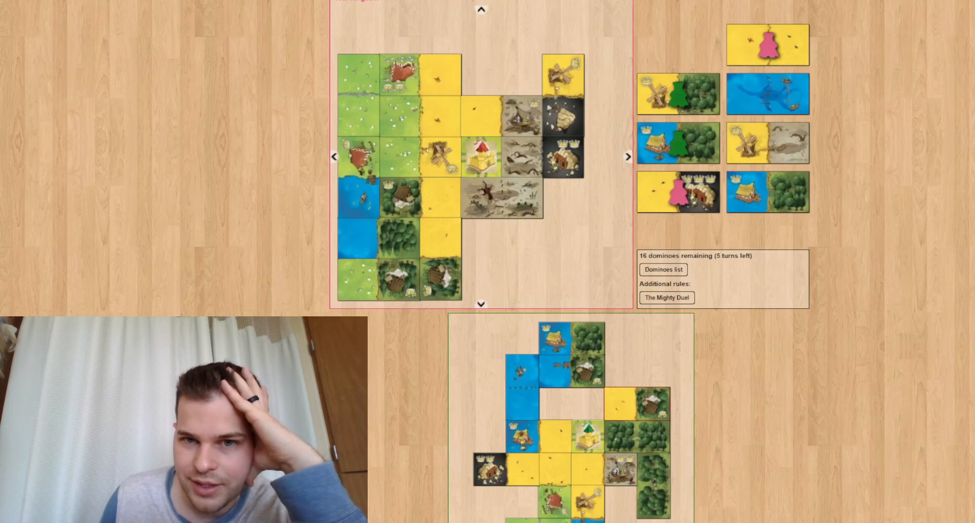
Scroll the board to watch the round play out to 12 dominoes remaining
{"action": "scroll", "scroll_direction": "down", "scroll_amount": 3}
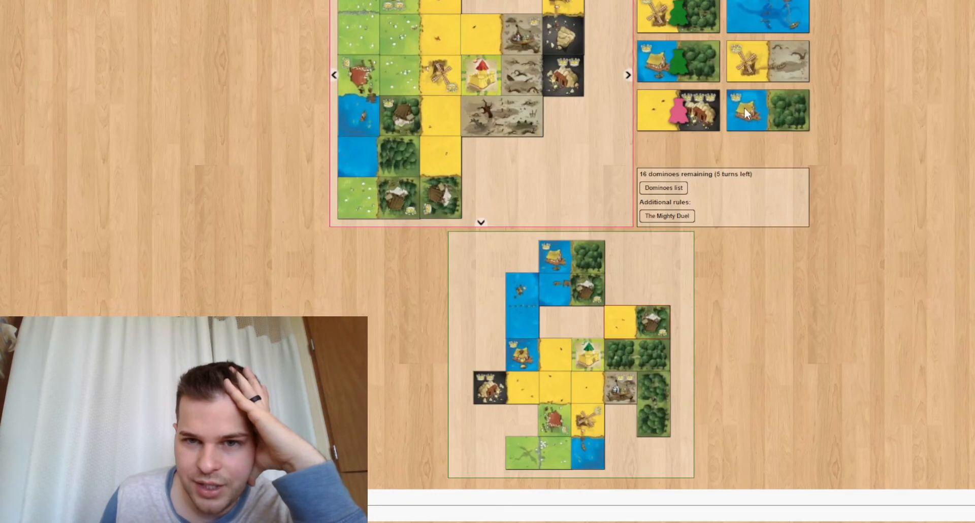
{"action": "mouse_move", "coordinate": [562, 326]}
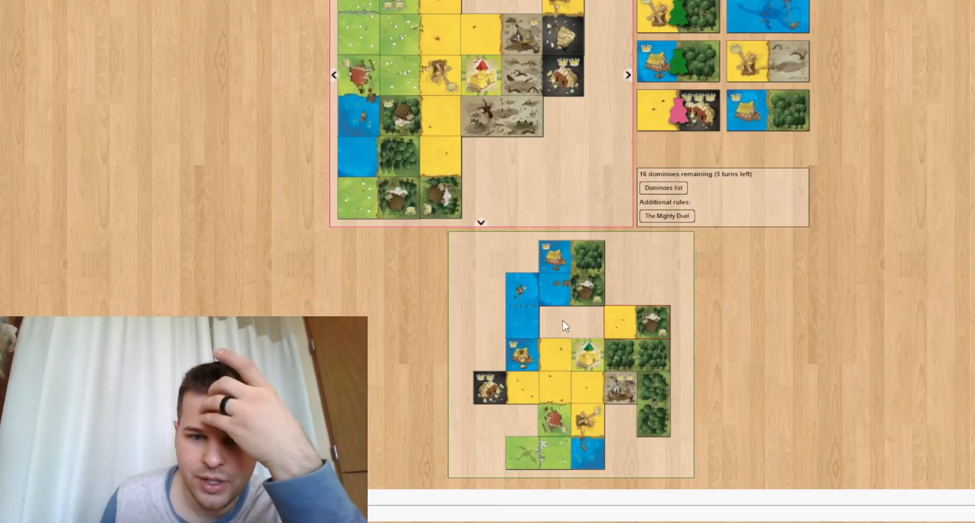
{"action": "scroll", "scroll_direction": "up", "scroll_amount": 3}
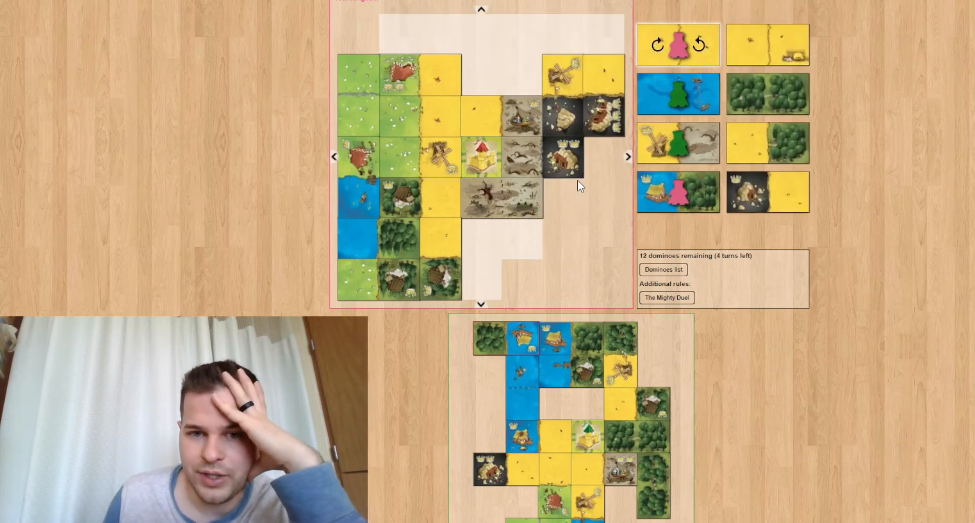
{"action": "mouse_move", "coordinate": [647, 80]}
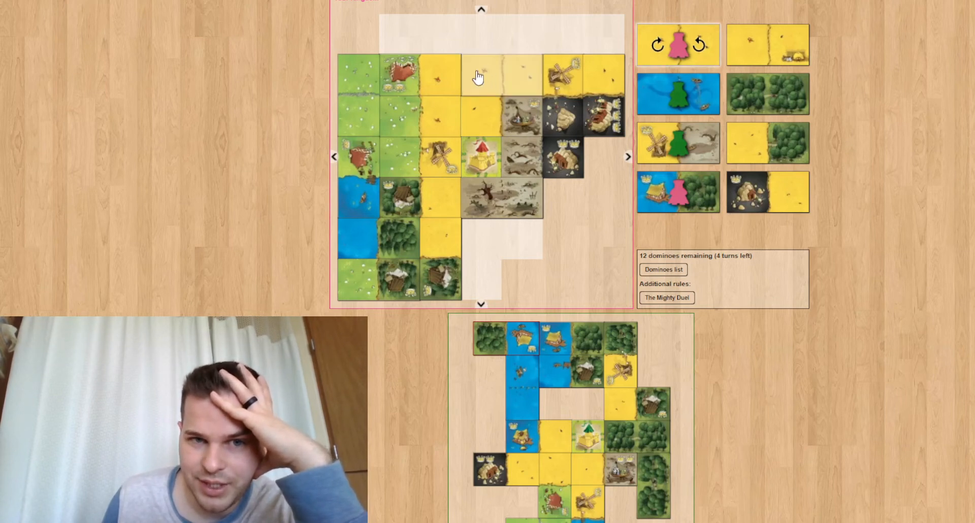
{"action": "mouse_move", "coordinate": [478, 87]}
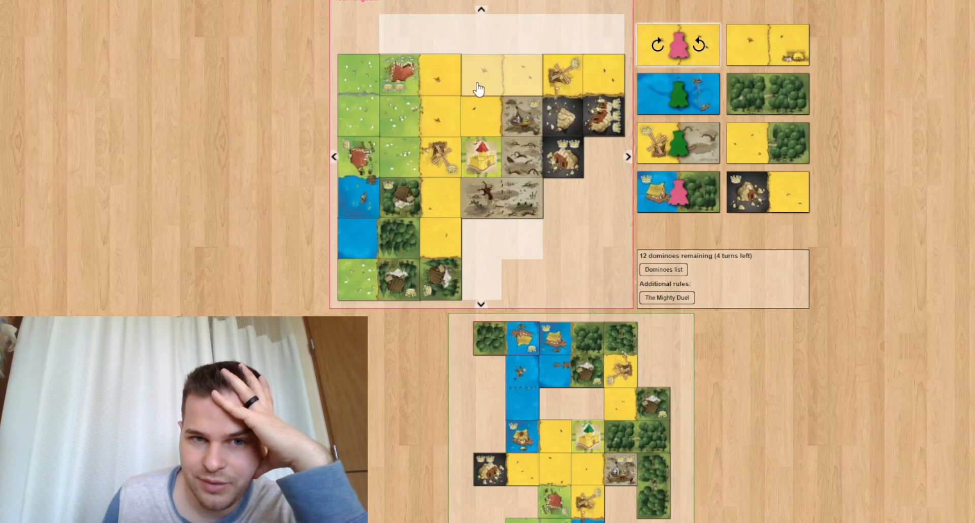
{"action": "mouse_move", "coordinate": [516, 82]}
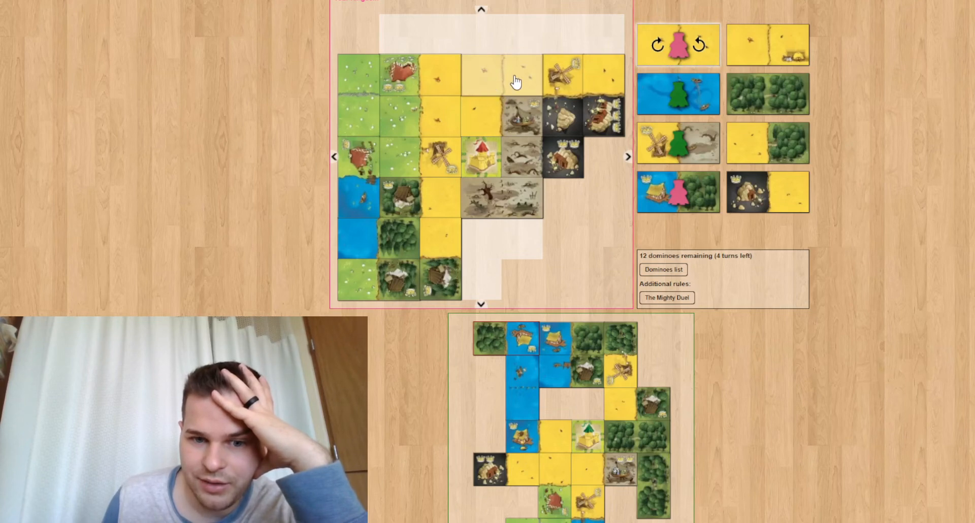
Scroll down to follow the replay to 4 dominoes remaining with a fresh draw
{"action": "scroll", "scroll_direction": "down", "scroll_amount": 3}
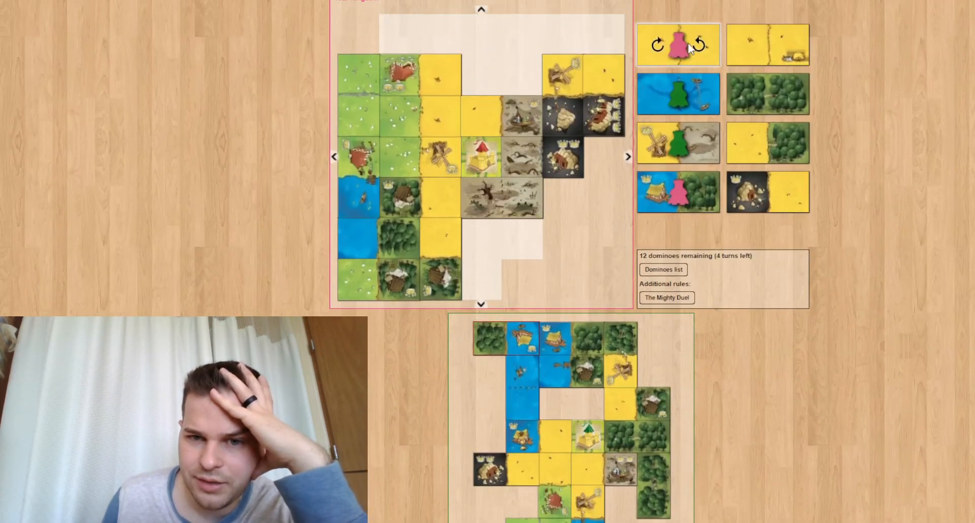
{"action": "mouse_move", "coordinate": [589, 407]}
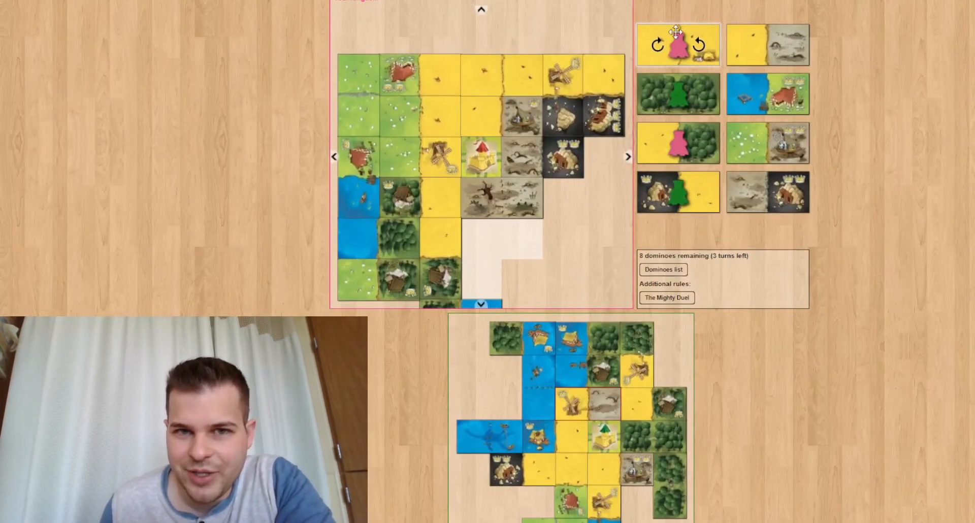
{"action": "mouse_move", "coordinate": [793, 42]}
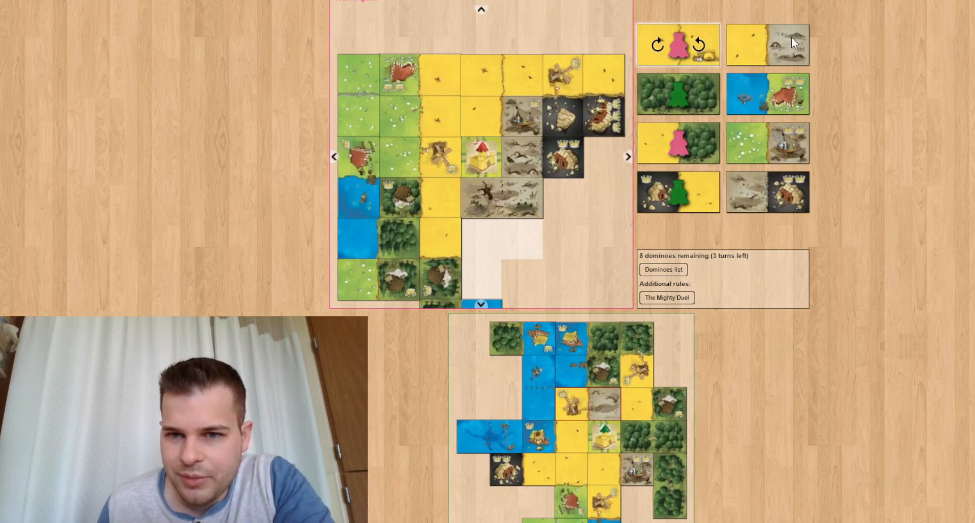
{"action": "mouse_move", "coordinate": [799, 192]}
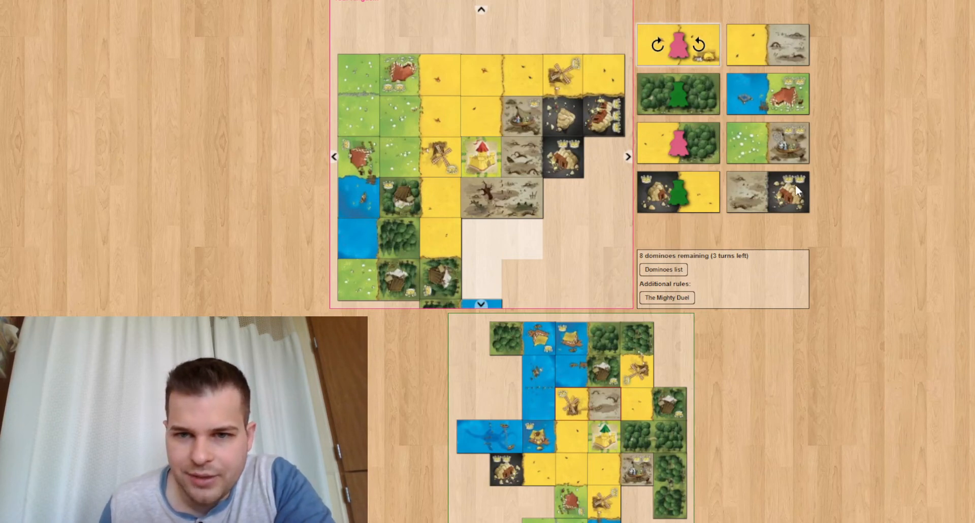
{"action": "mouse_move", "coordinate": [802, 140]}
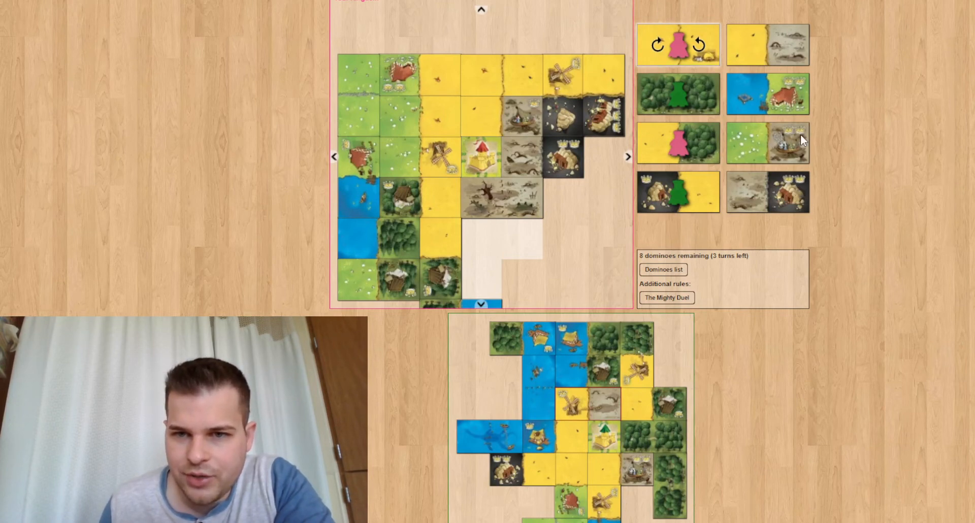
{"action": "mouse_move", "coordinate": [802, 90]}
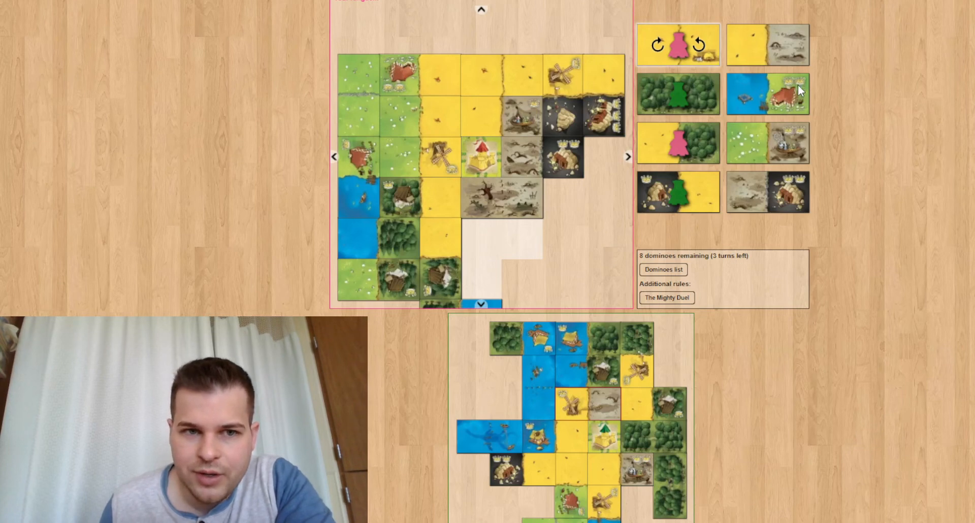
{"action": "mouse_move", "coordinate": [644, 10]}
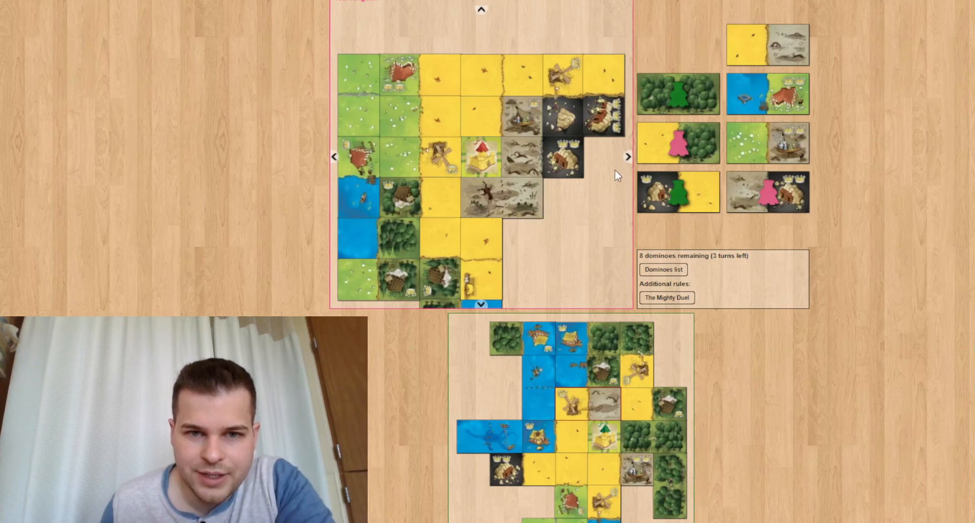
{"action": "mouse_move", "coordinate": [562, 140]}
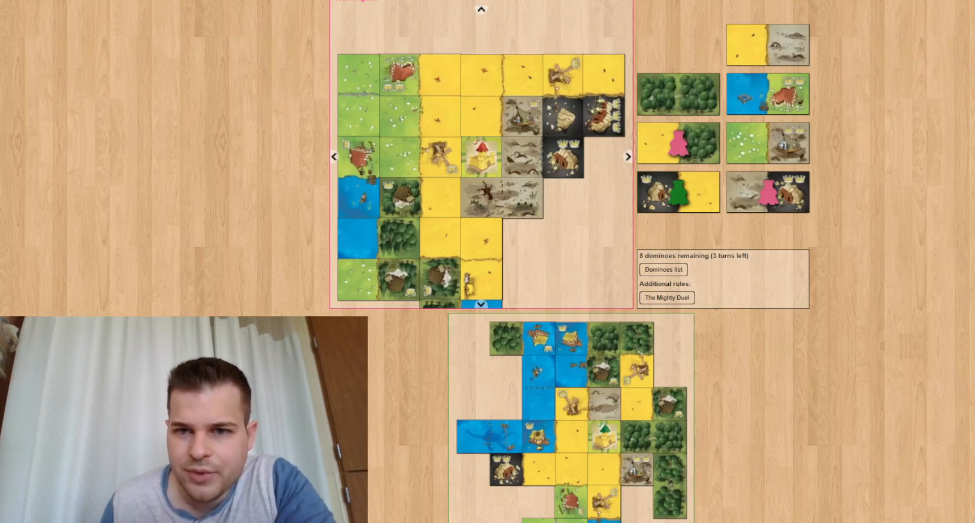
{"action": "scroll", "scroll_direction": "down", "scroll_amount": 3}
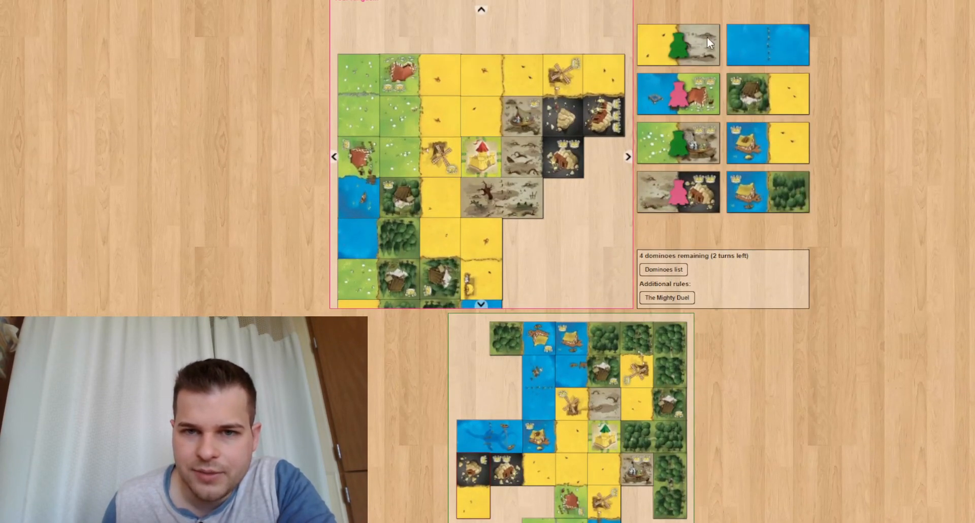
Scroll over both kingdoms and step the replay to the next move
{"action": "scroll", "scroll_direction": "down", "scroll_amount": 3}
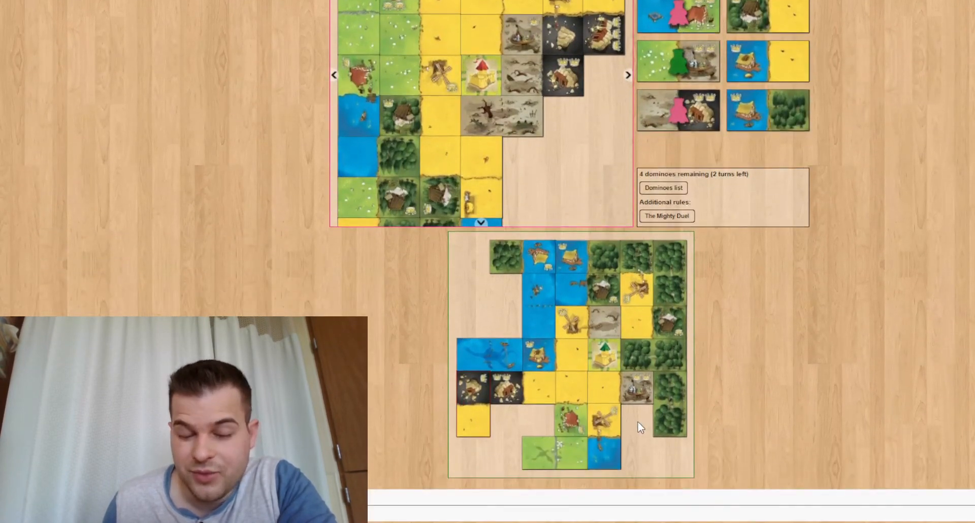
{"action": "scroll", "scroll_direction": "up", "scroll_amount": 3}
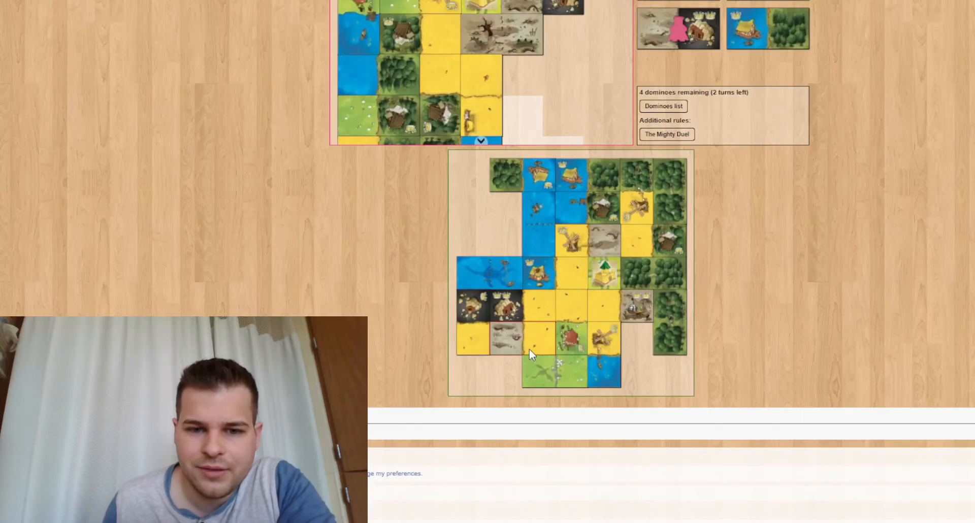
{"action": "mouse_move", "coordinate": [630, 338]}
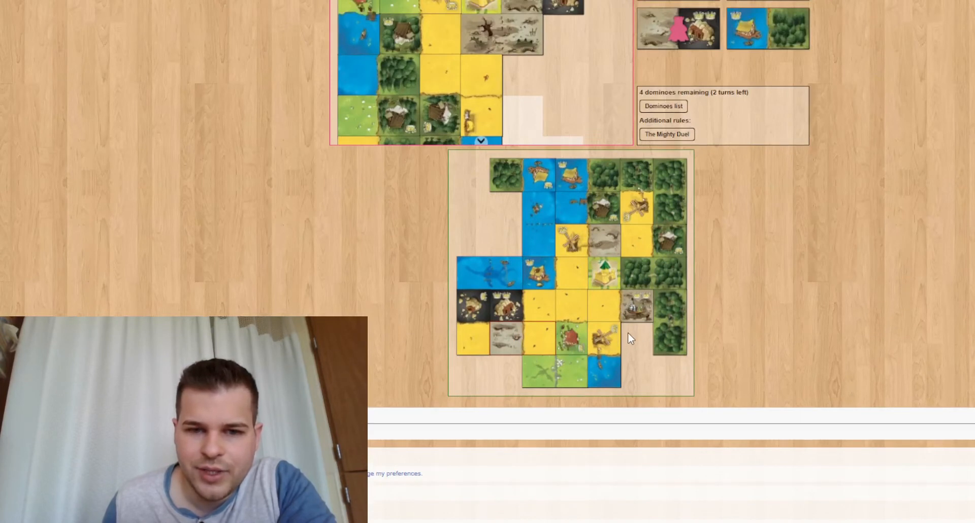
{"action": "scroll", "scroll_direction": "up", "scroll_amount": 3}
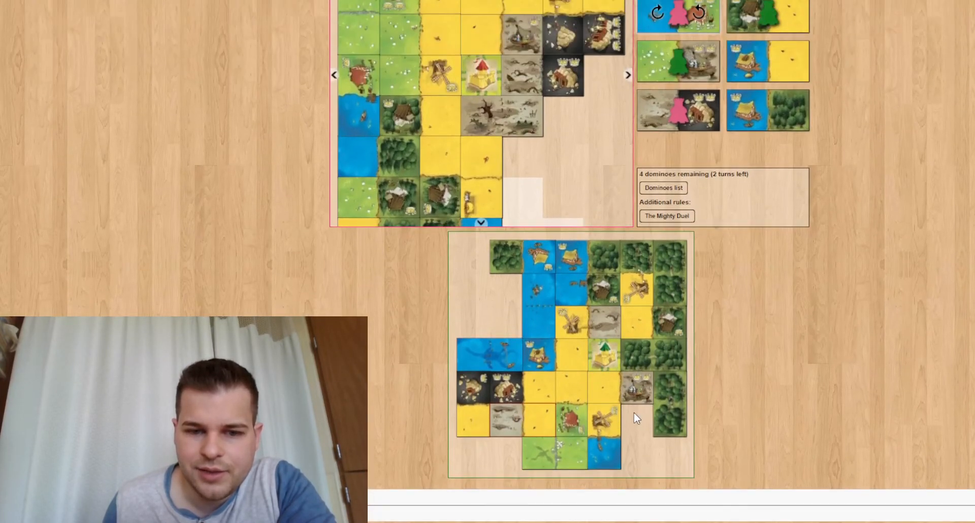
{"action": "scroll", "scroll_direction": "up", "scroll_amount": 3}
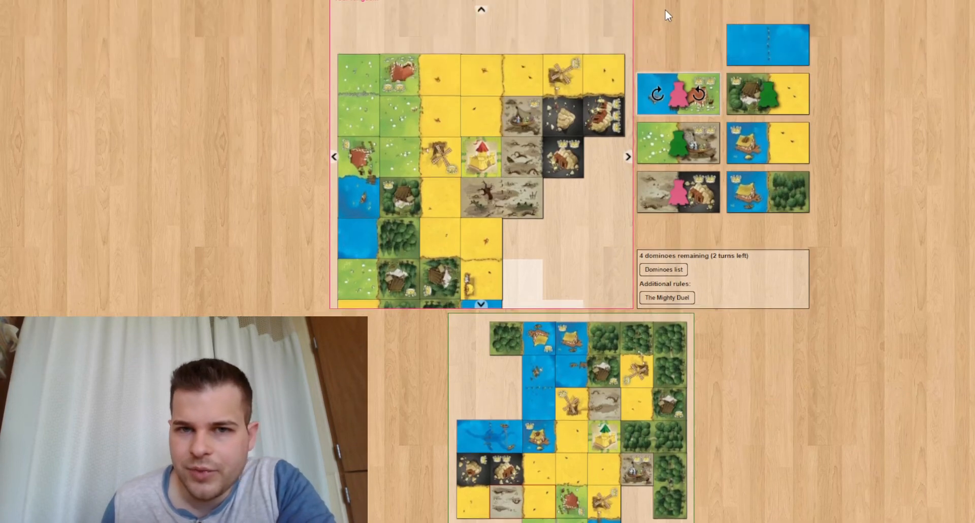
{"action": "mouse_move", "coordinate": [745, 138]}
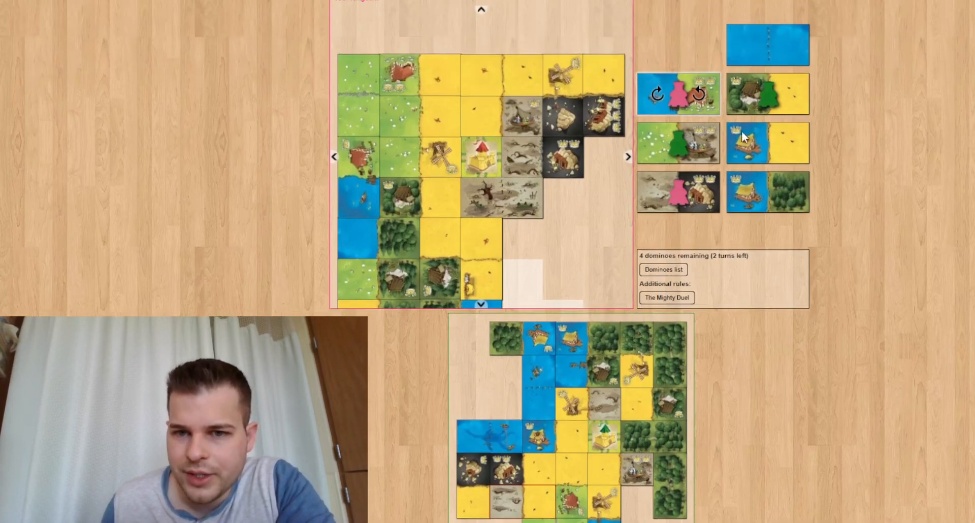
{"action": "mouse_move", "coordinate": [747, 111]}
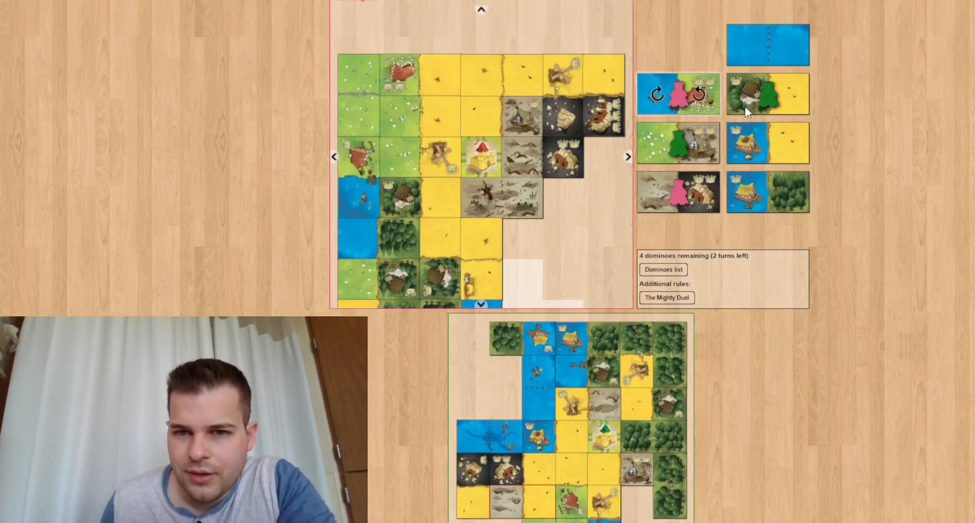
{"action": "mouse_move", "coordinate": [735, 90]}
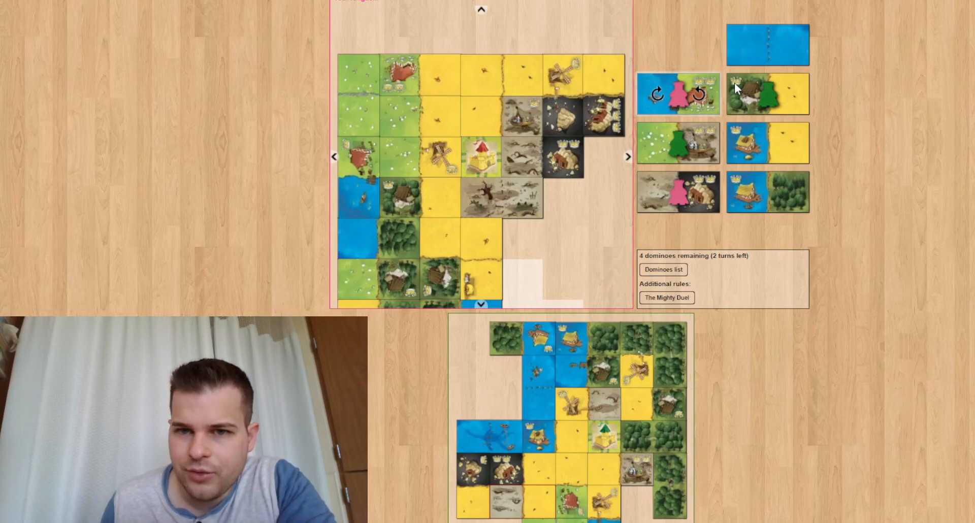
{"action": "mouse_move", "coordinate": [745, 143]}
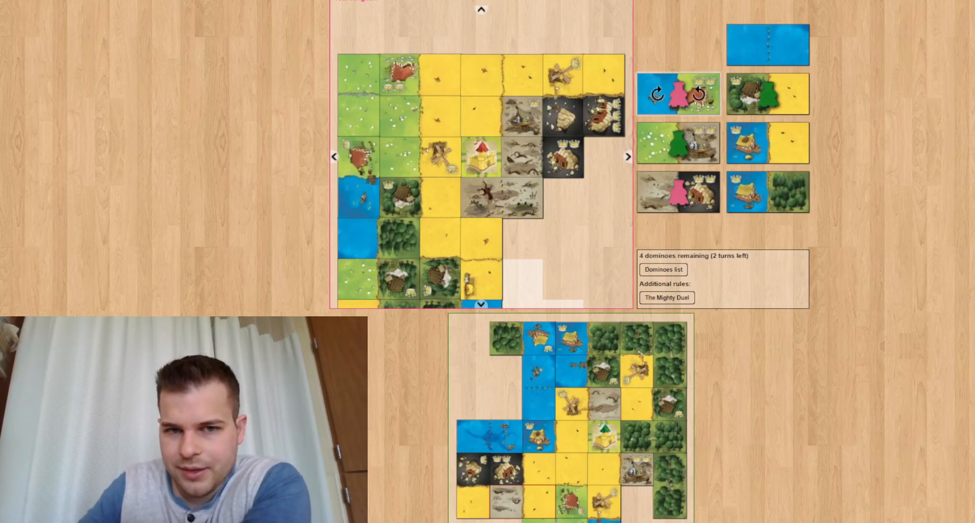
{"action": "scroll", "scroll_direction": "down", "scroll_amount": 3}
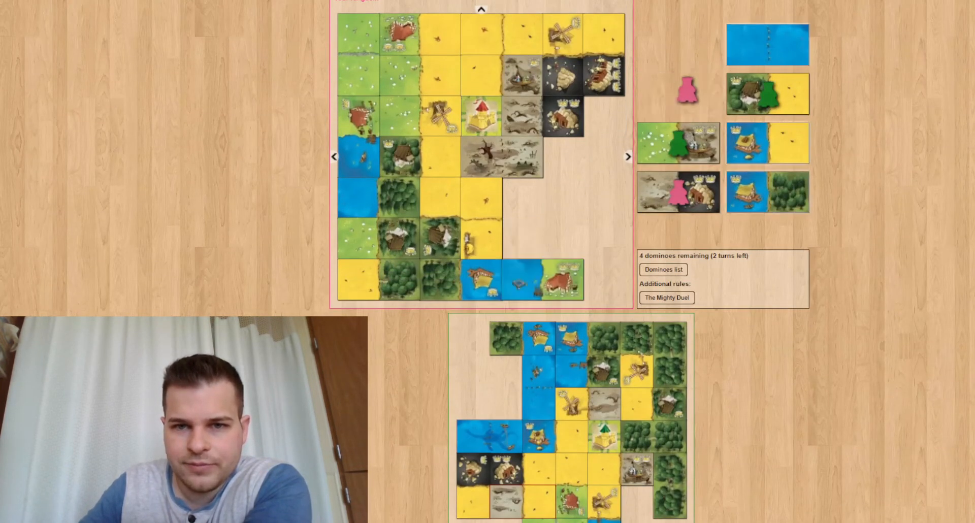
{"action": "left_click", "coordinate": [767, 44]}
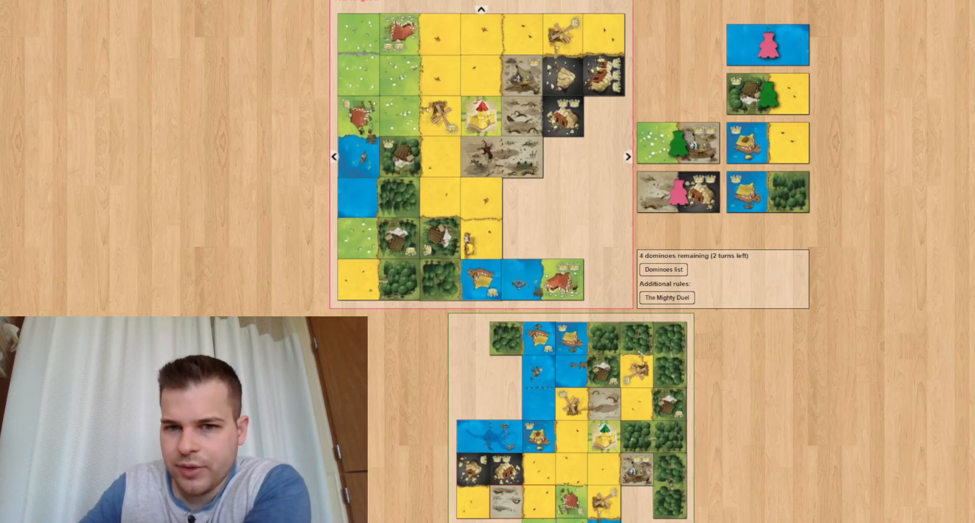
{"action": "mouse_move", "coordinate": [821, 238]}
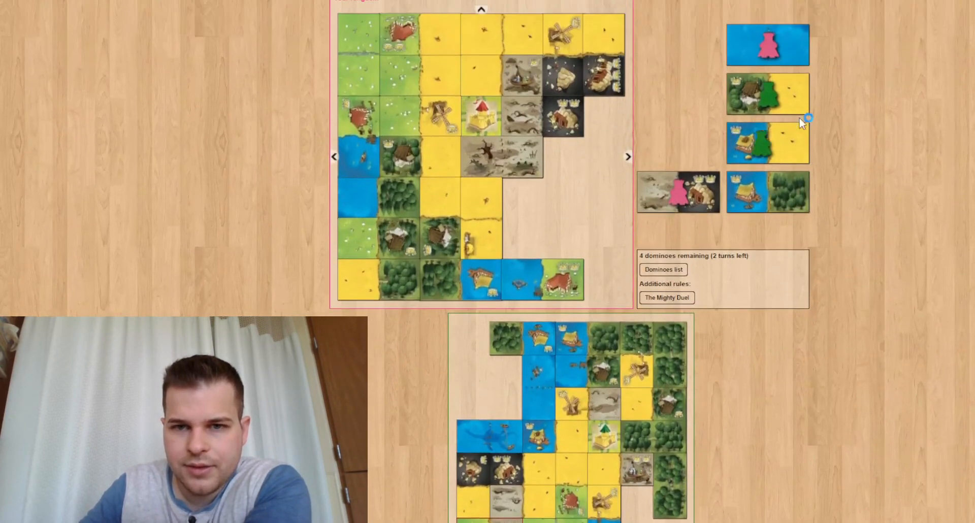
Step the replay on to 0 dominoes remaining with the final four drawn
{"action": "scroll", "scroll_direction": "down", "scroll_amount": 3}
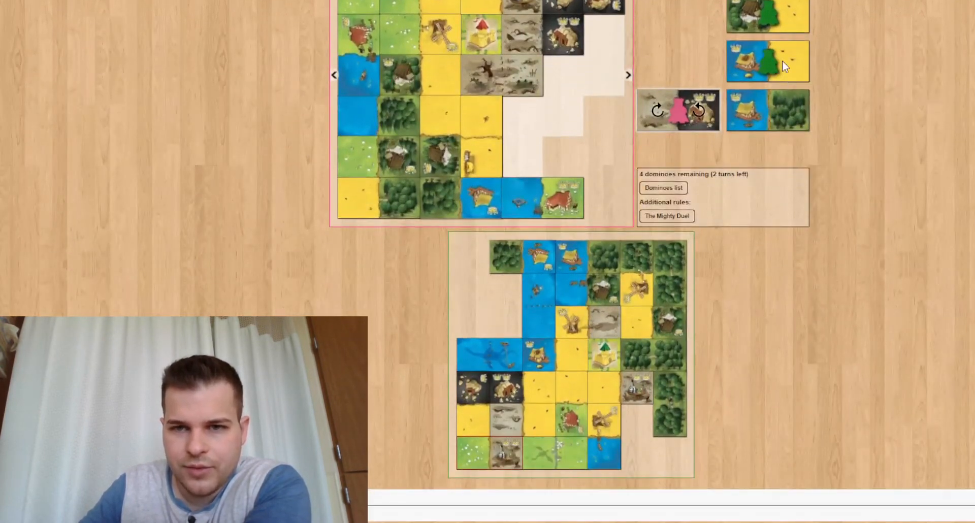
{"action": "scroll", "scroll_direction": "up", "scroll_amount": 3}
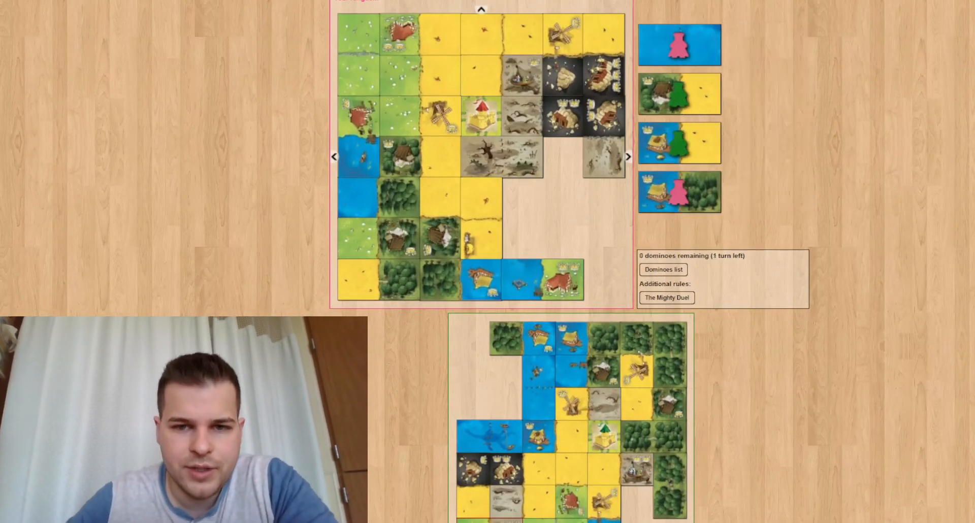
{"action": "left_click", "coordinate": [679, 43]}
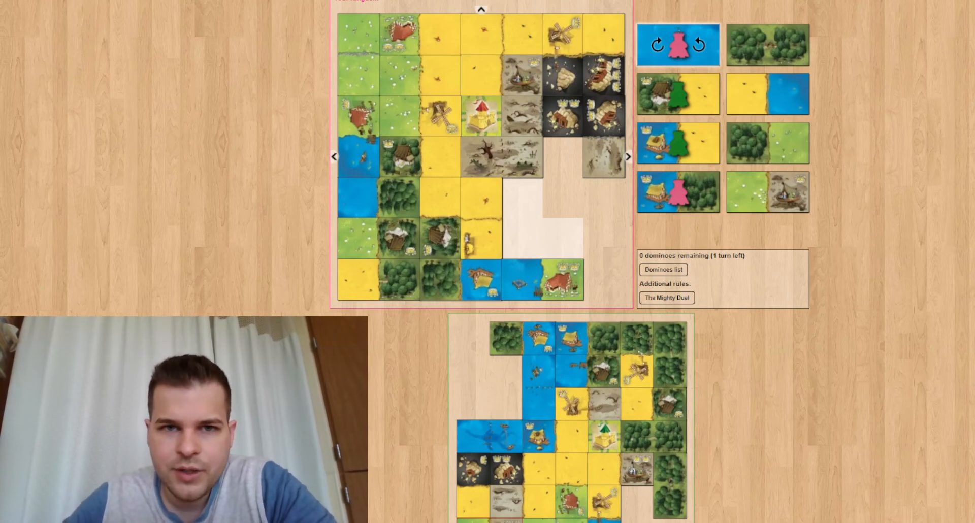
{"action": "mouse_move", "coordinate": [766, 144]}
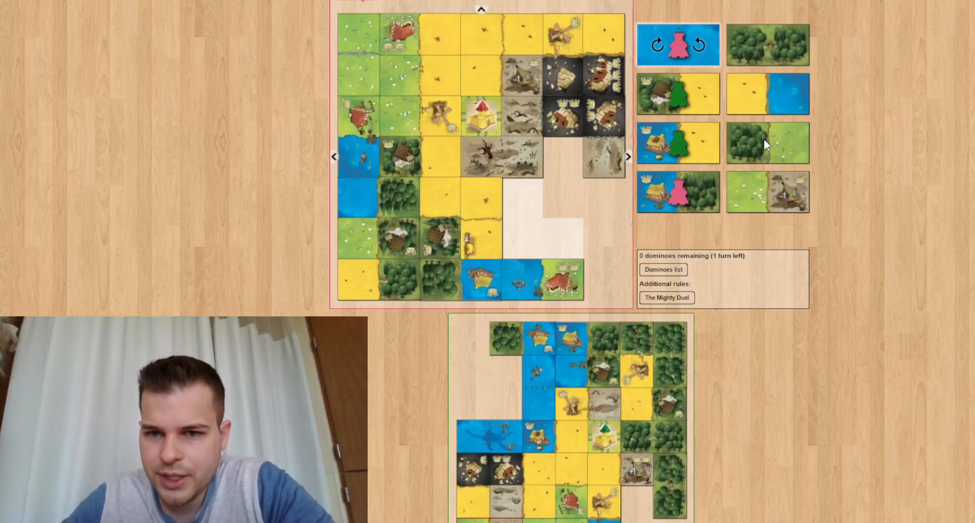
{"action": "mouse_move", "coordinate": [775, 67]}
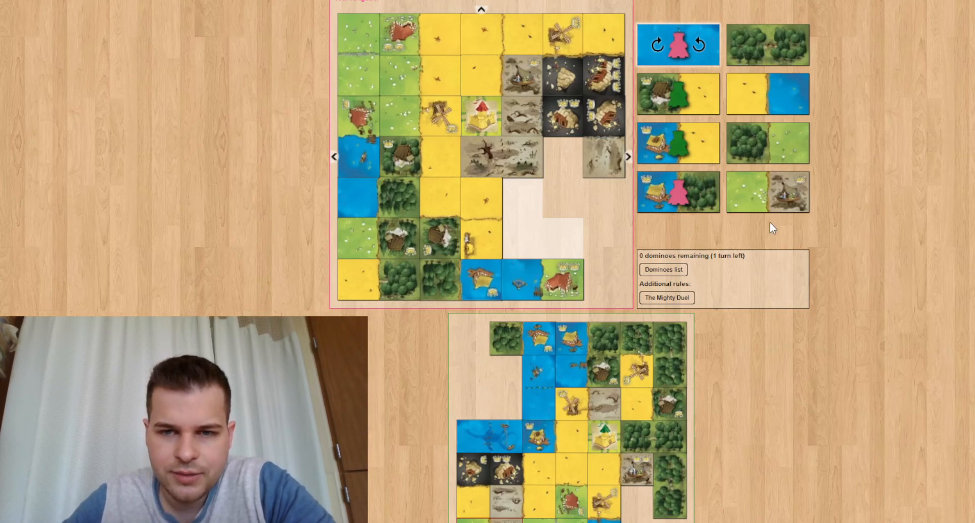
{"action": "mouse_move", "coordinate": [749, 217]}
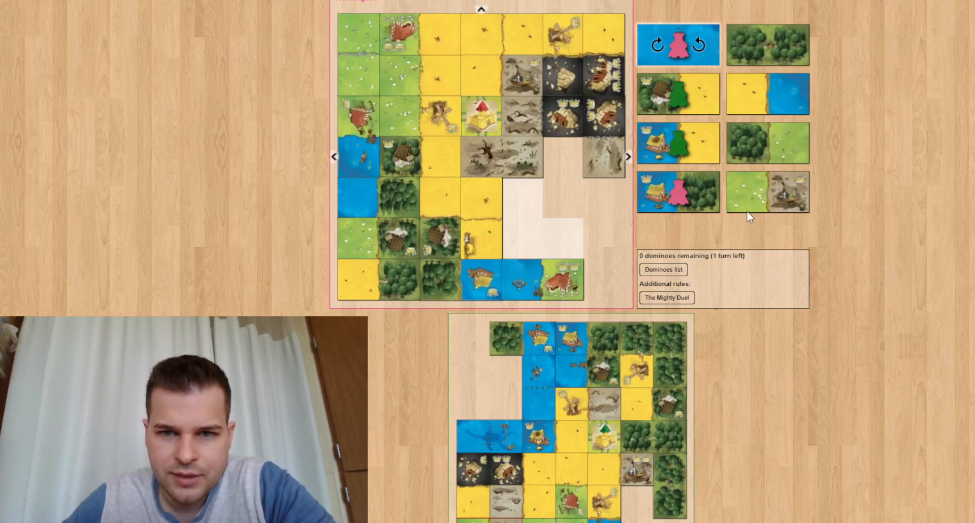
{"action": "mouse_move", "coordinate": [585, 218]}
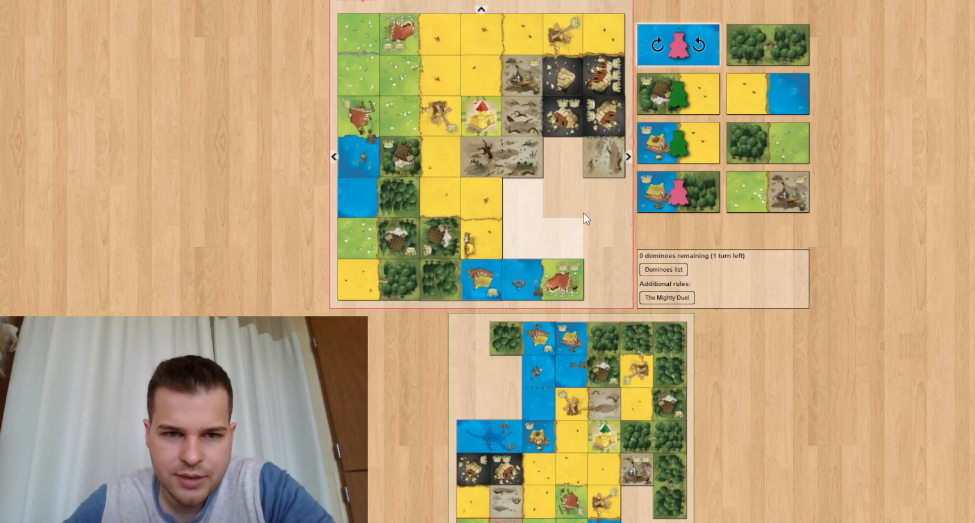
{"action": "mouse_move", "coordinate": [771, 68]}
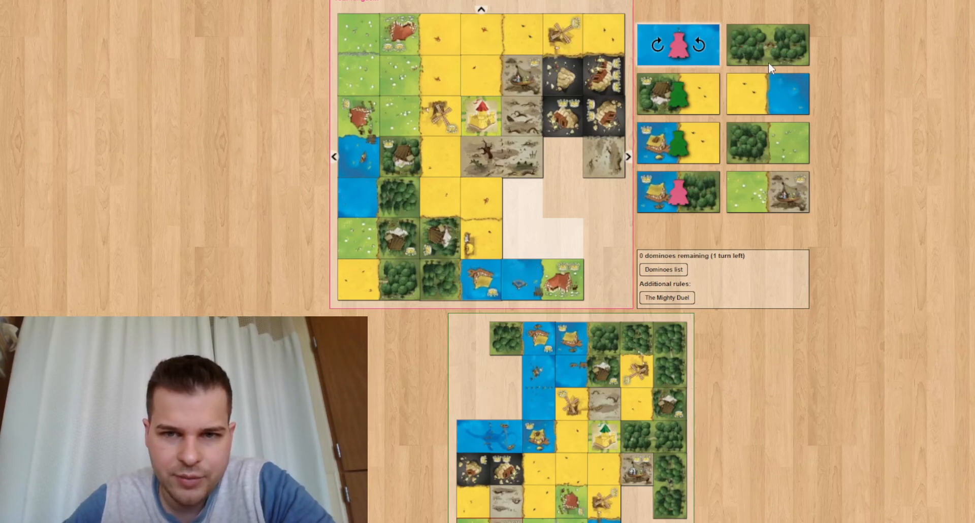
{"action": "mouse_move", "coordinate": [802, 220]}
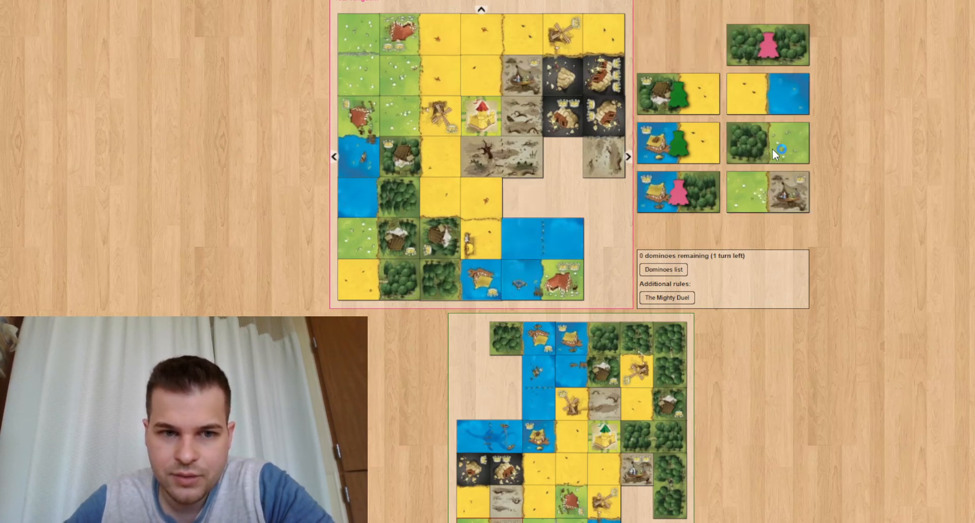
Scroll the board while the replay reaches the 'Last turn!' notice
{"action": "scroll", "scroll_direction": "down", "scroll_amount": 3}
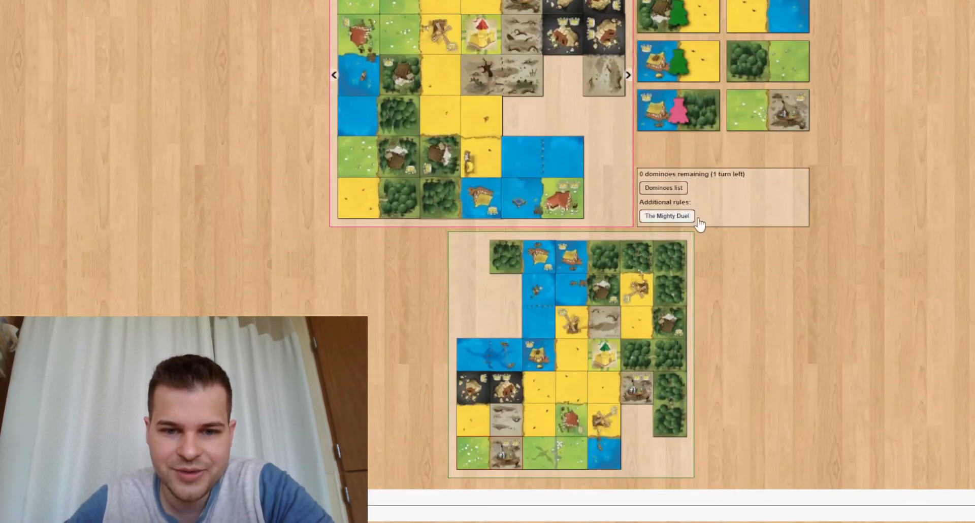
{"action": "mouse_move", "coordinate": [636, 444]}
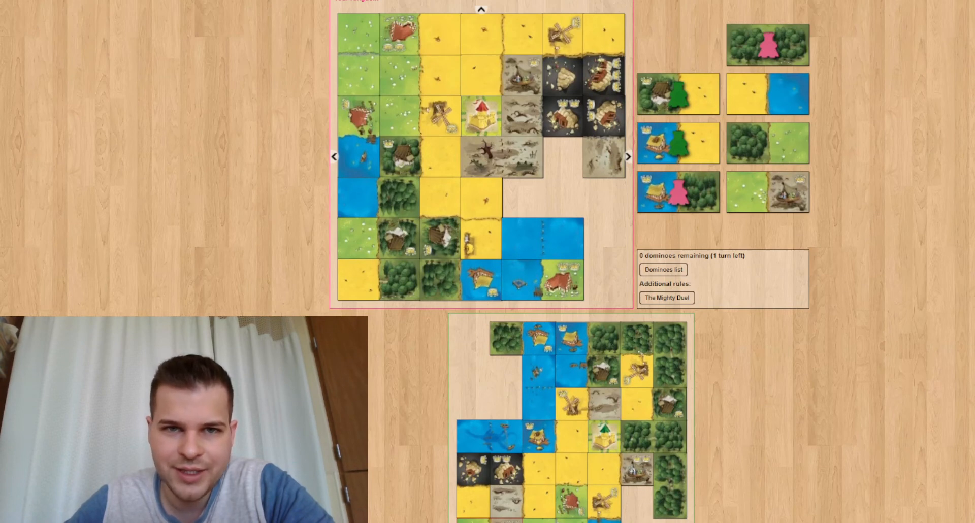
{"action": "mouse_move", "coordinate": [659, 37]}
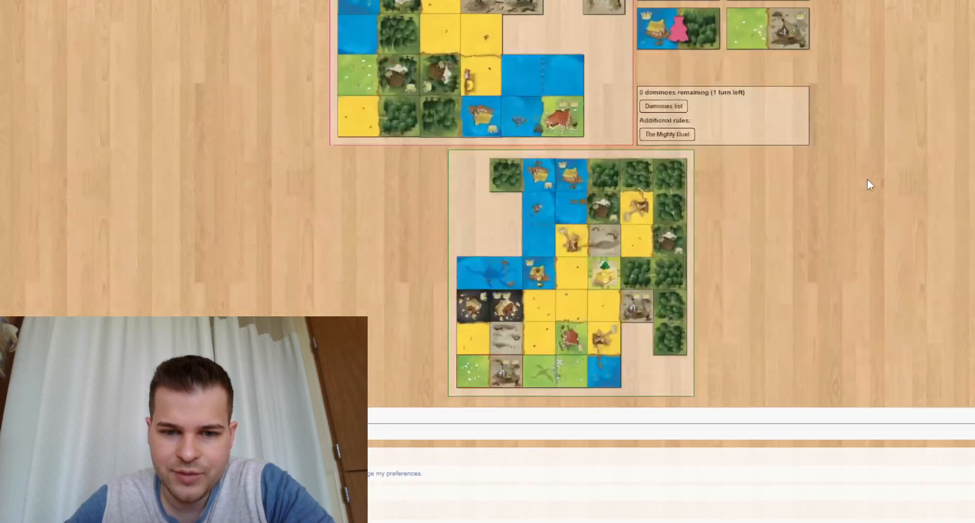
{"action": "scroll", "scroll_direction": "up", "scroll_amount": 3}
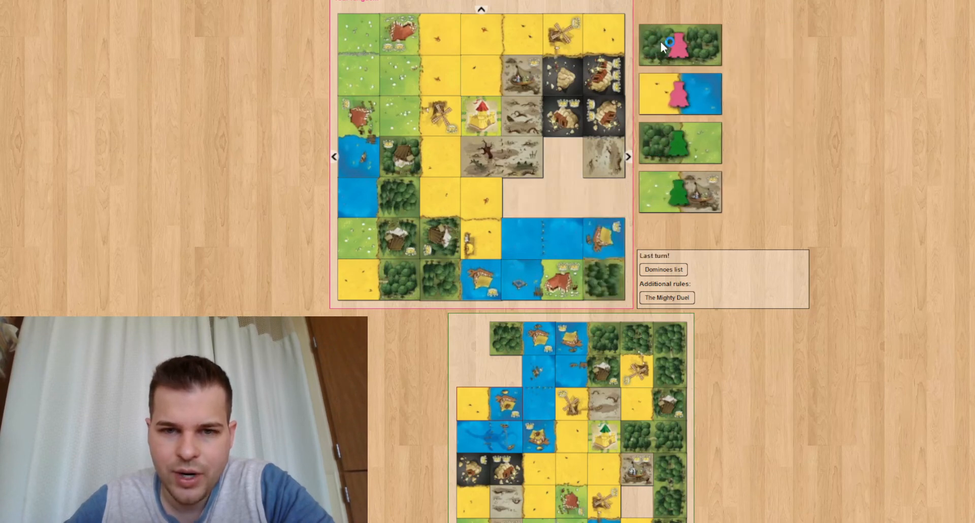
Advance through the discard and final placements to the 108–100 end score
{"action": "left_click", "coordinate": [679, 45]}
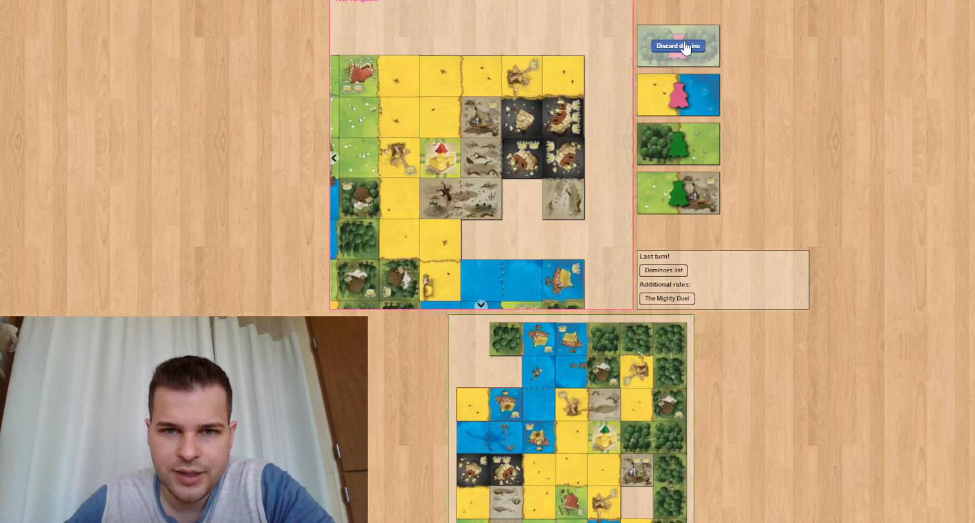
{"action": "mouse_move", "coordinate": [628, 10]}
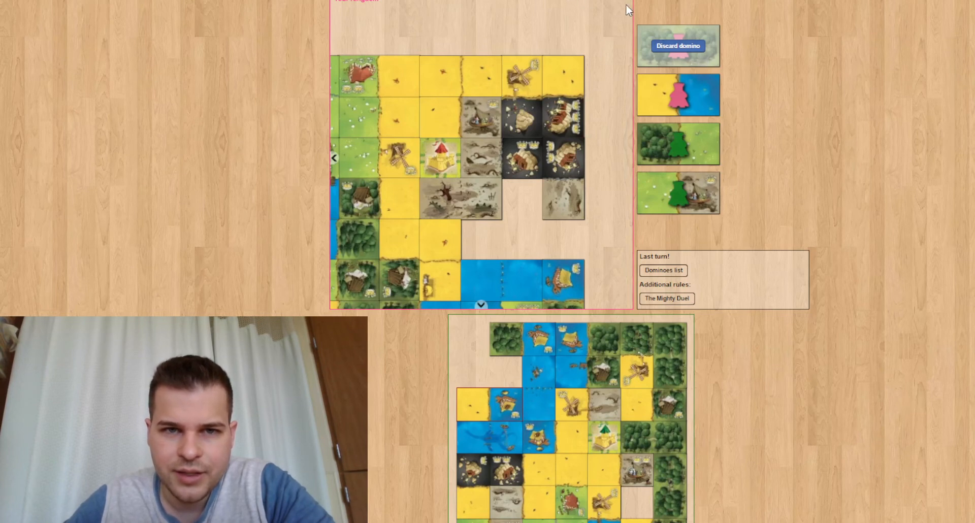
{"action": "mouse_move", "coordinate": [712, 59]}
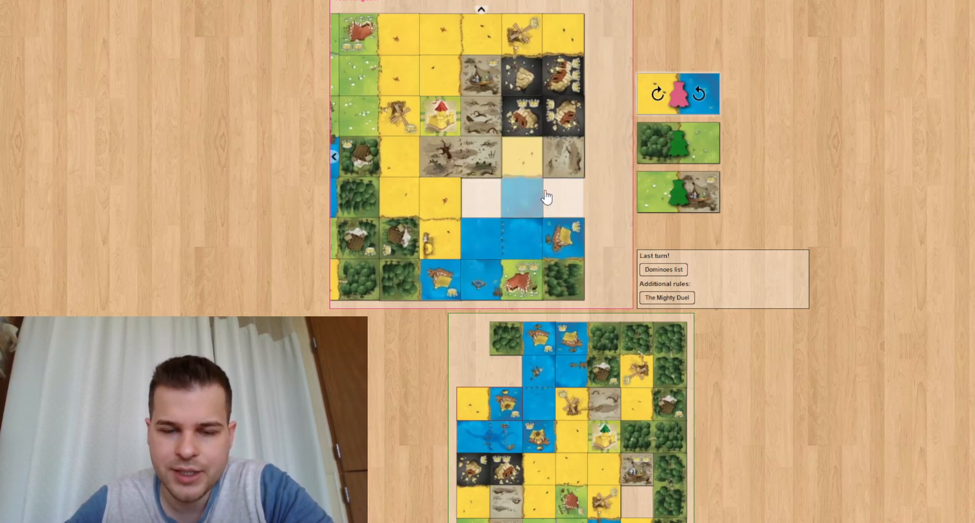
{"action": "mouse_move", "coordinate": [528, 164]}
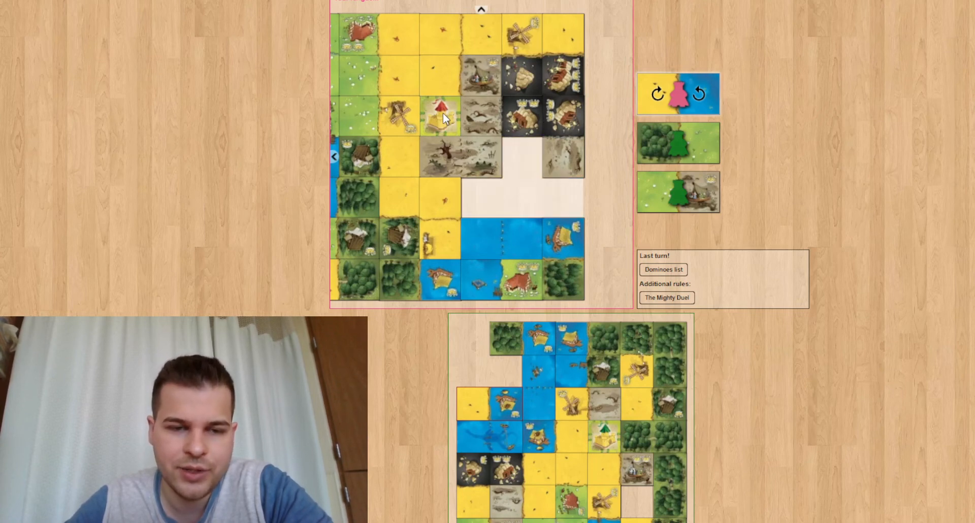
{"action": "mouse_move", "coordinate": [691, 34]}
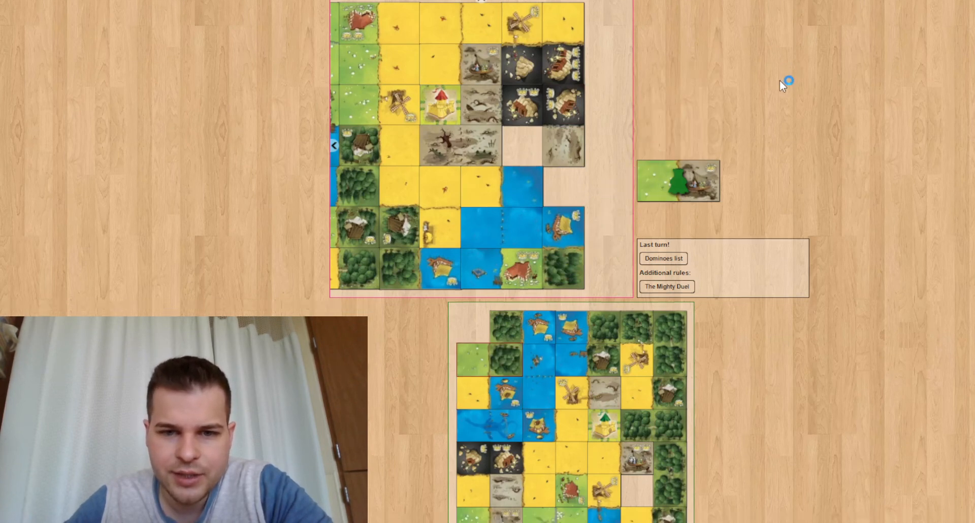
{"action": "scroll", "scroll_direction": "down", "scroll_amount": 3}
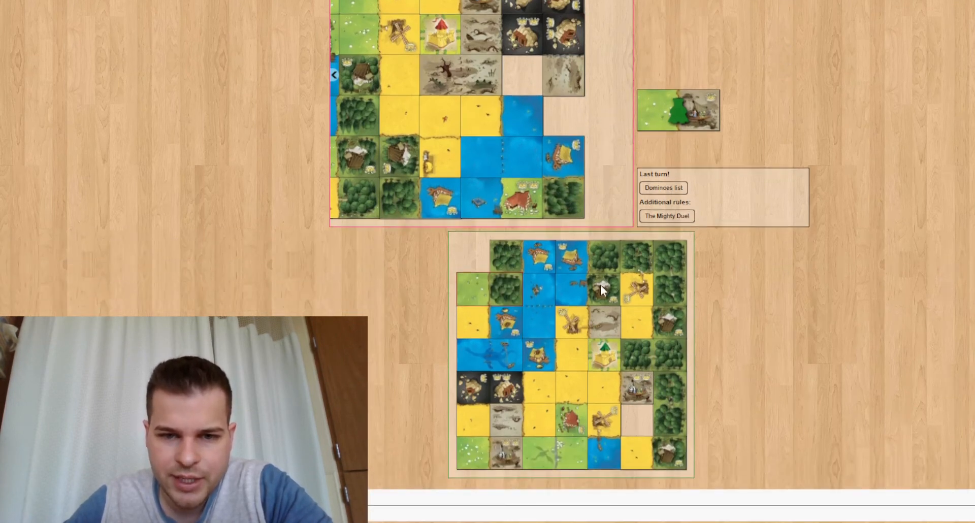
{"action": "mouse_move", "coordinate": [465, 295]}
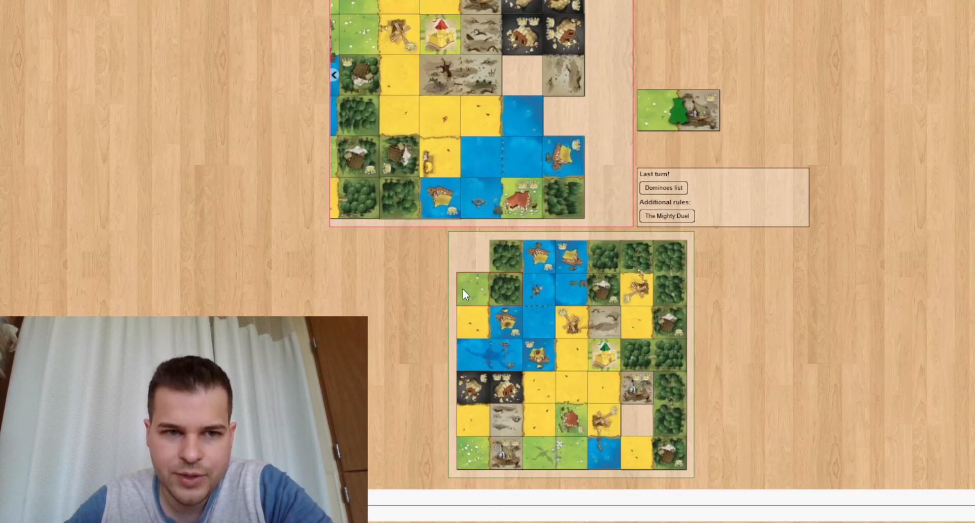
{"action": "scroll", "scroll_direction": "up", "scroll_amount": 3}
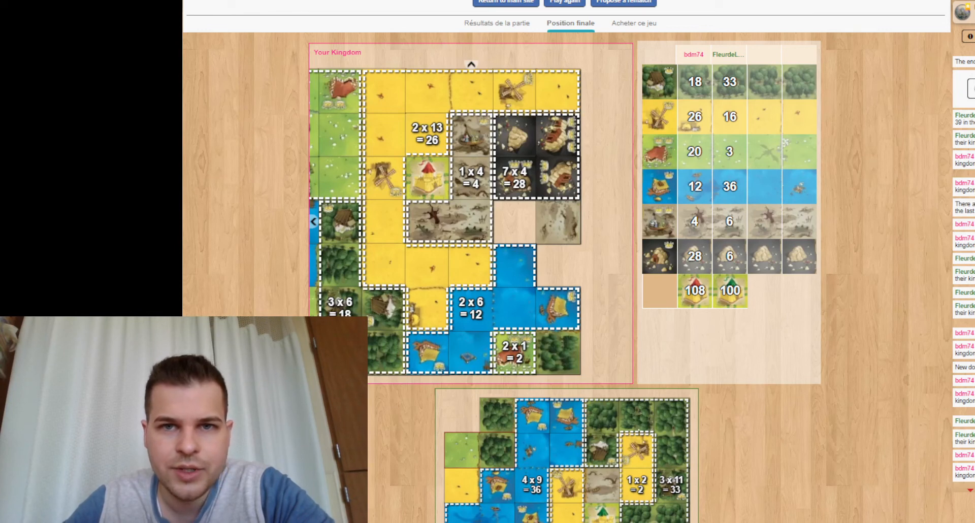
{"action": "mouse_move", "coordinate": [900, 95]}
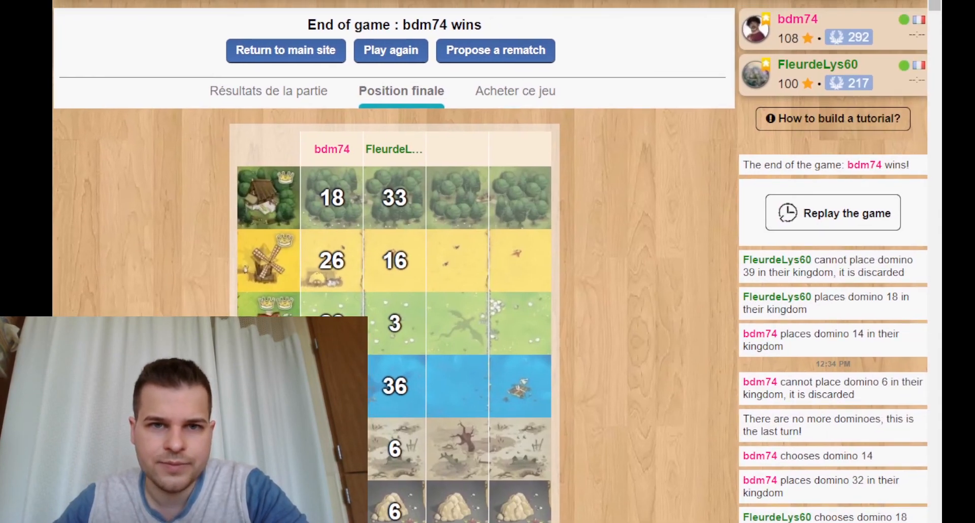
Show the game results summary and dismiss the inactivity warning
{"action": "left_click", "coordinate": [271, 90]}
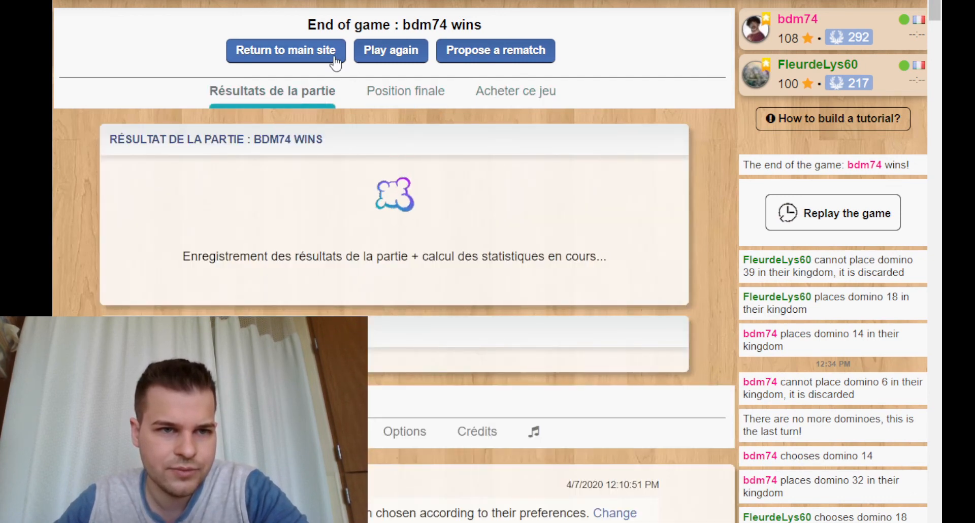
{"action": "mouse_move", "coordinate": [513, 124]}
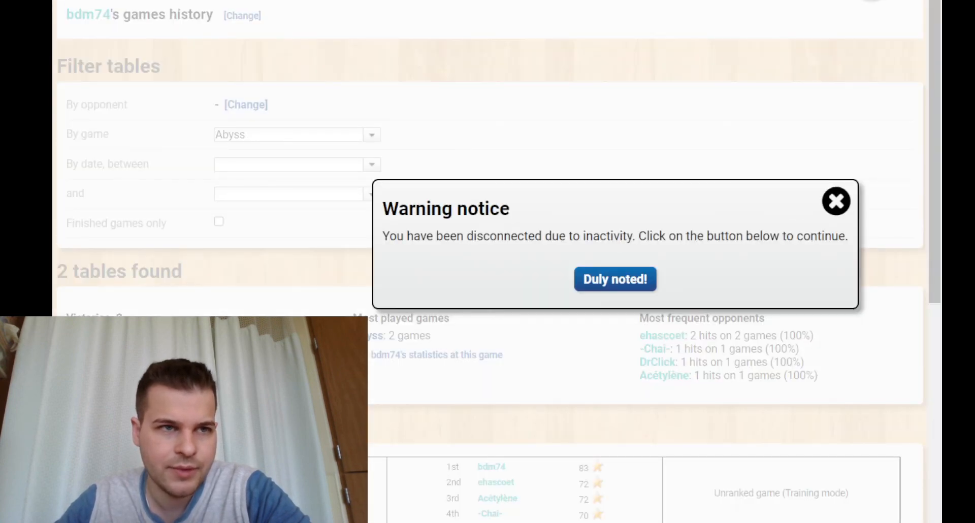
{"action": "left_click", "coordinate": [615, 279]}
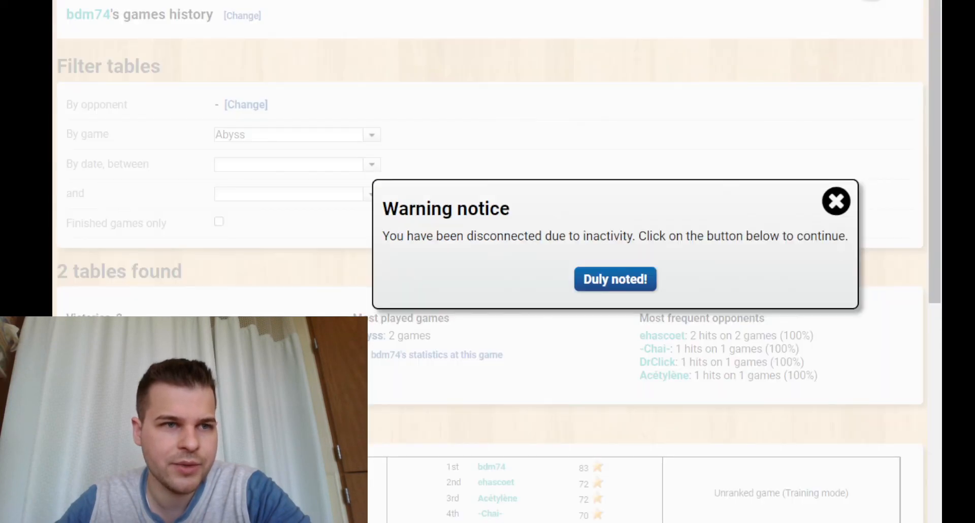
{"action": "left_click", "coordinate": [614, 278]}
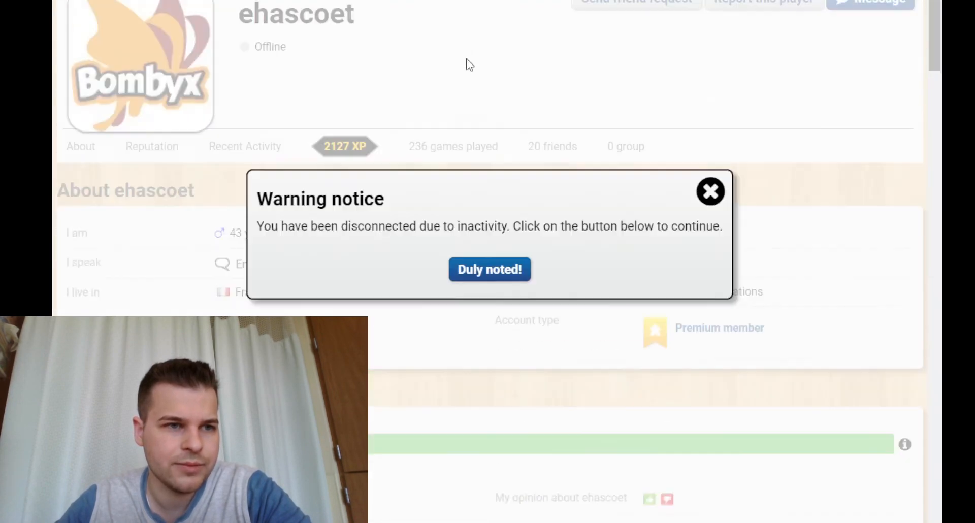
{"action": "scroll", "scroll_direction": "down", "scroll_amount": 3}
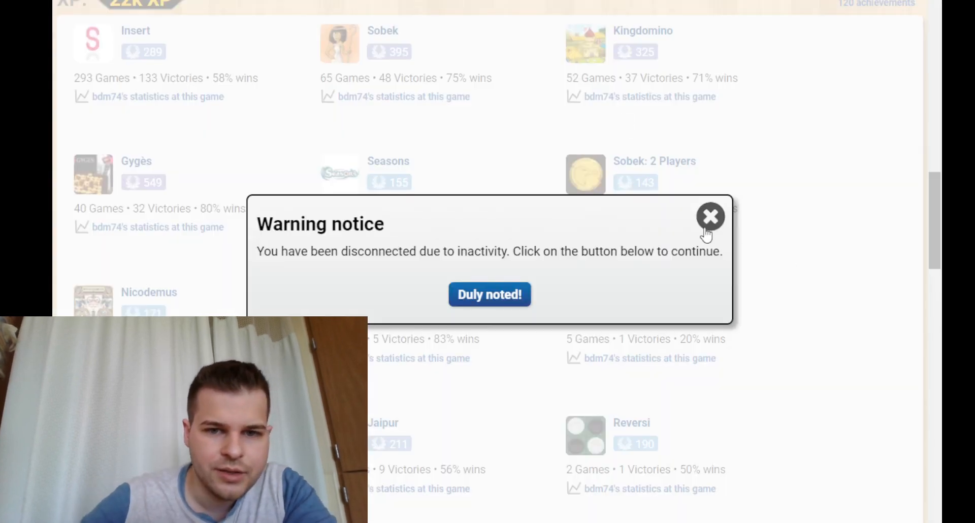
{"action": "left_click", "coordinate": [710, 217]}
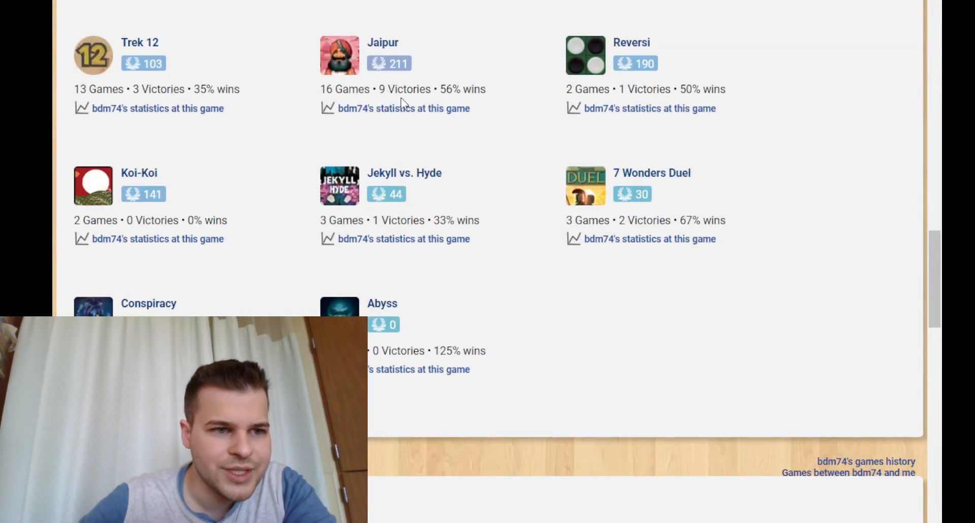
{"action": "scroll", "scroll_direction": "down", "scroll_amount": 3}
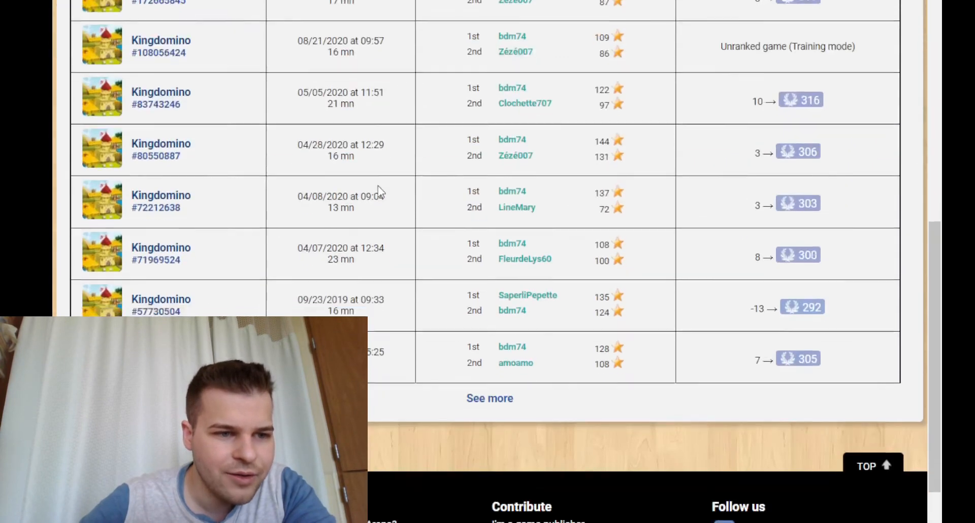
Scroll through the Kingdomino game history before returning to the Arena lobby
{"action": "scroll", "scroll_direction": "up", "scroll_amount": 3}
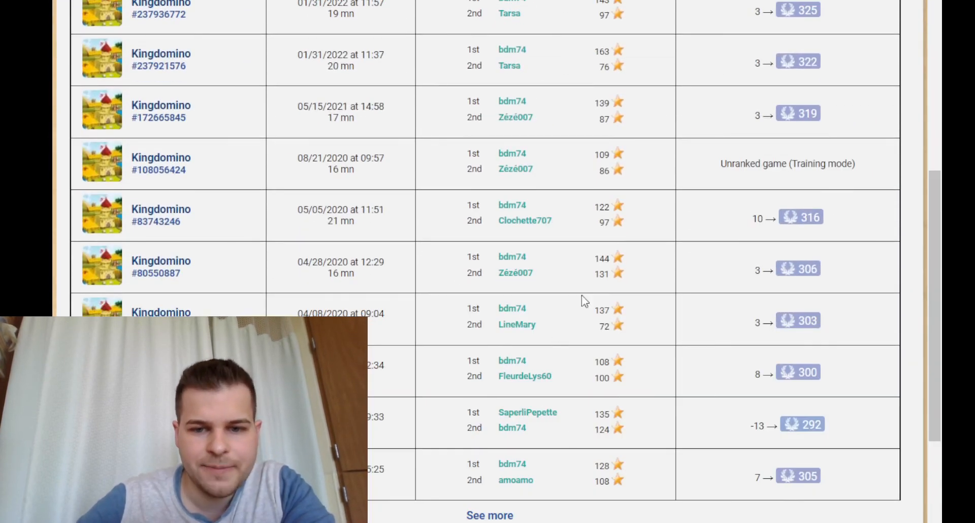
{"action": "mouse_move", "coordinate": [662, 382]}
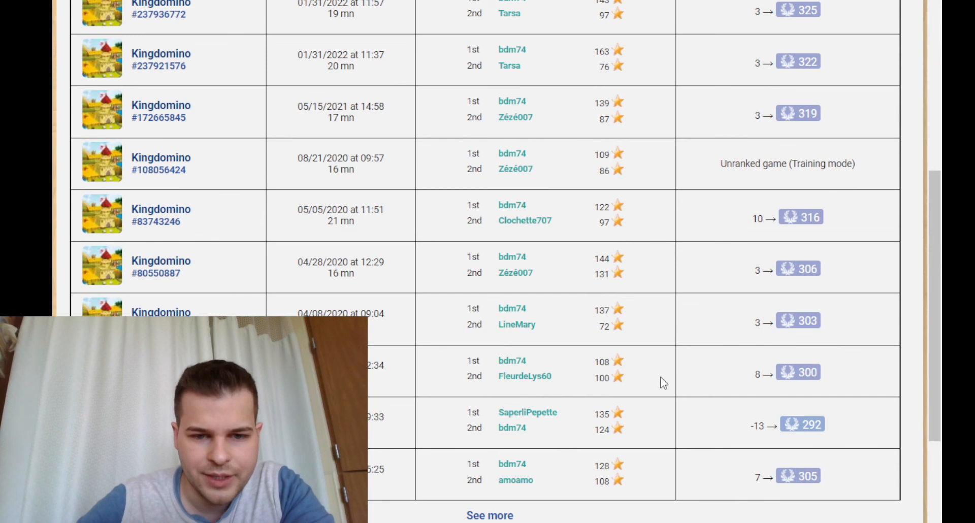
{"action": "mouse_move", "coordinate": [688, 423]}
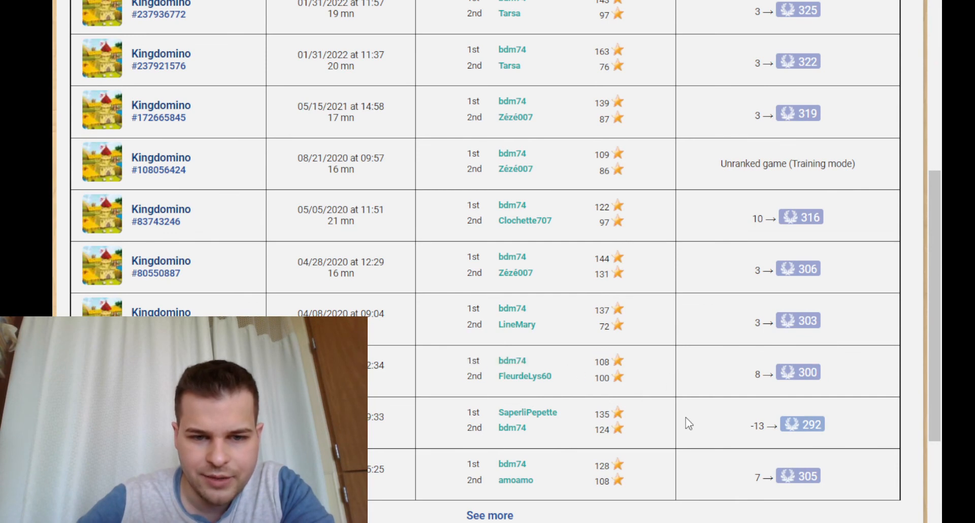
{"action": "mouse_move", "coordinate": [781, 396]}
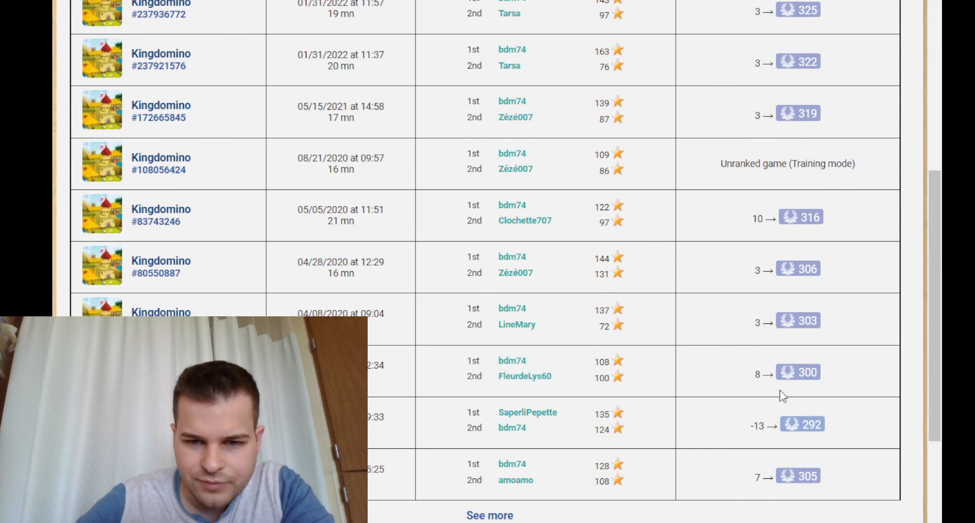
{"action": "mouse_move", "coordinate": [811, 387]}
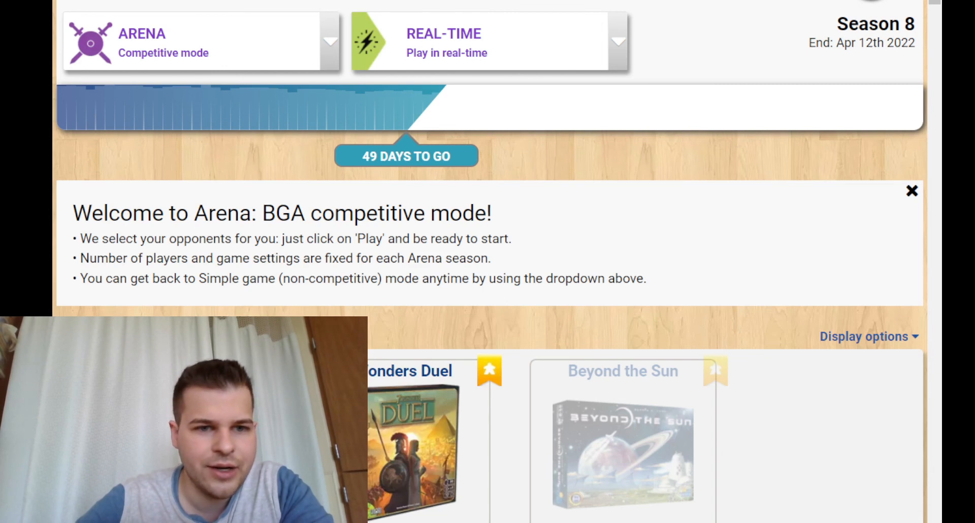
{"action": "scroll", "scroll_direction": "down", "scroll_amount": 3}
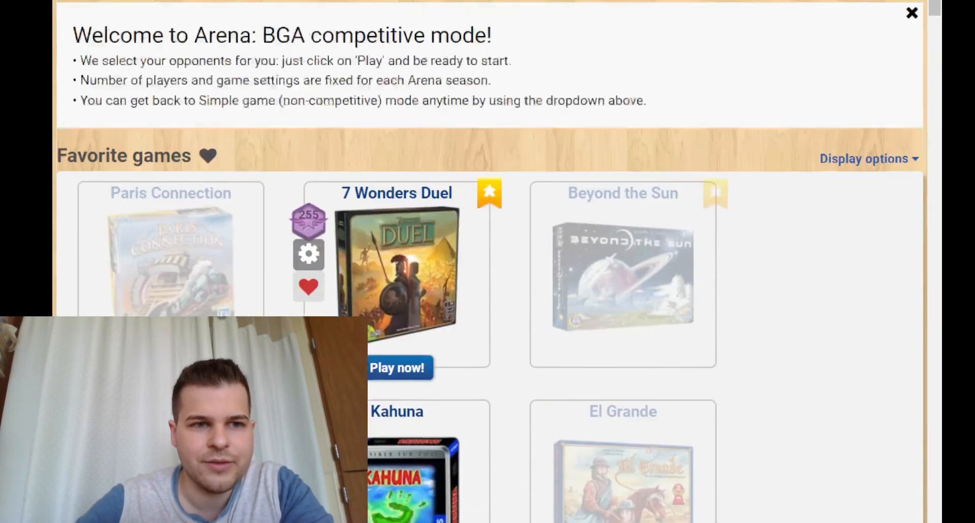
{"action": "scroll", "scroll_direction": "up", "scroll_amount": 3}
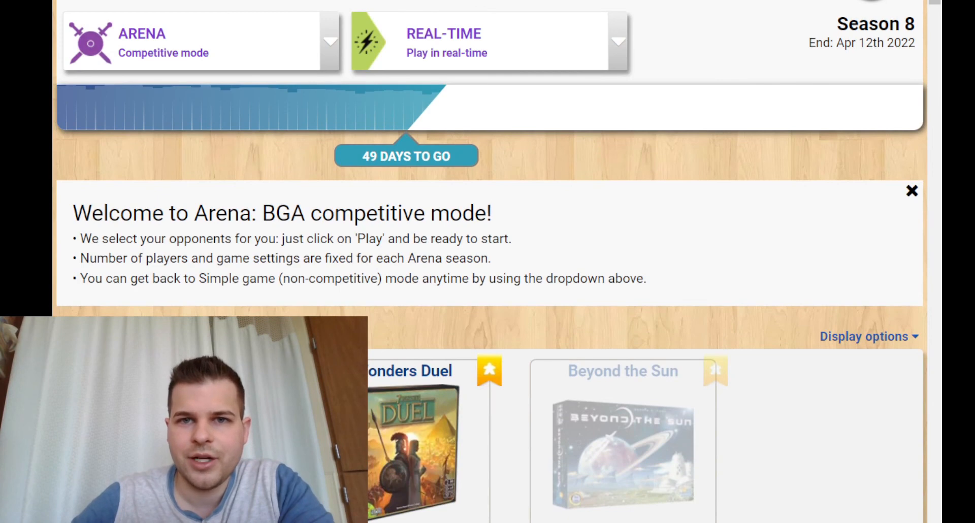